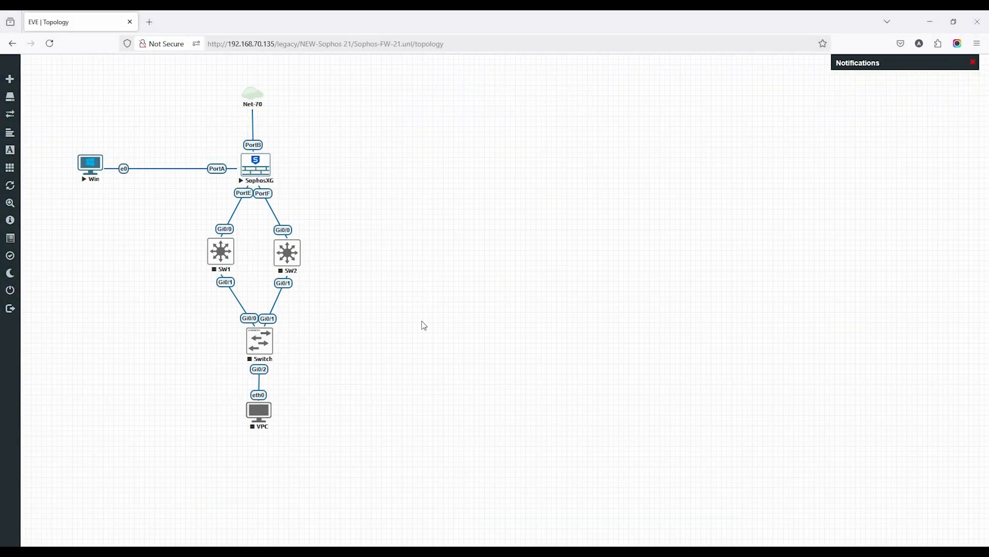
Add a bold orange 172.16.16.0 text label on the Win–SophosXG link.
click(10, 150)
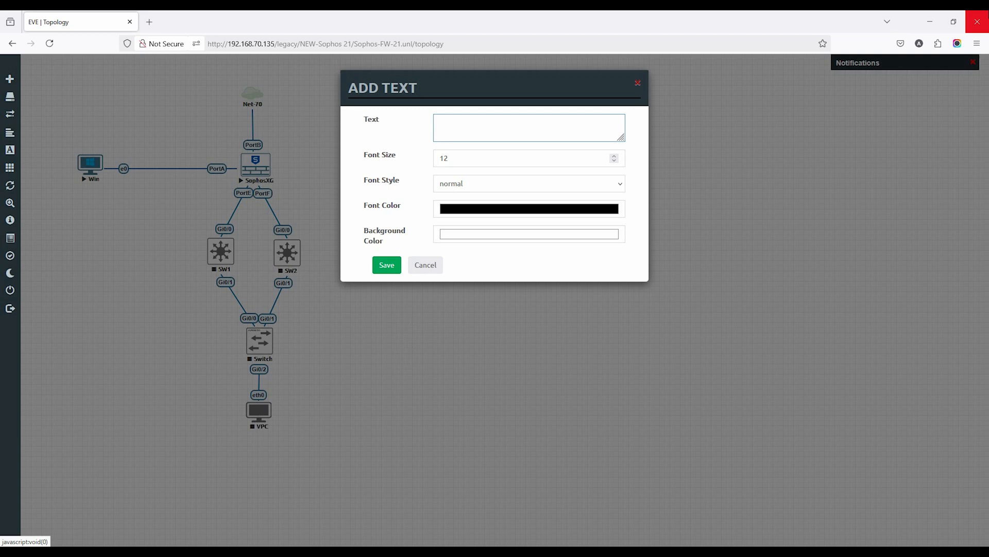
text(172.16.16.0)
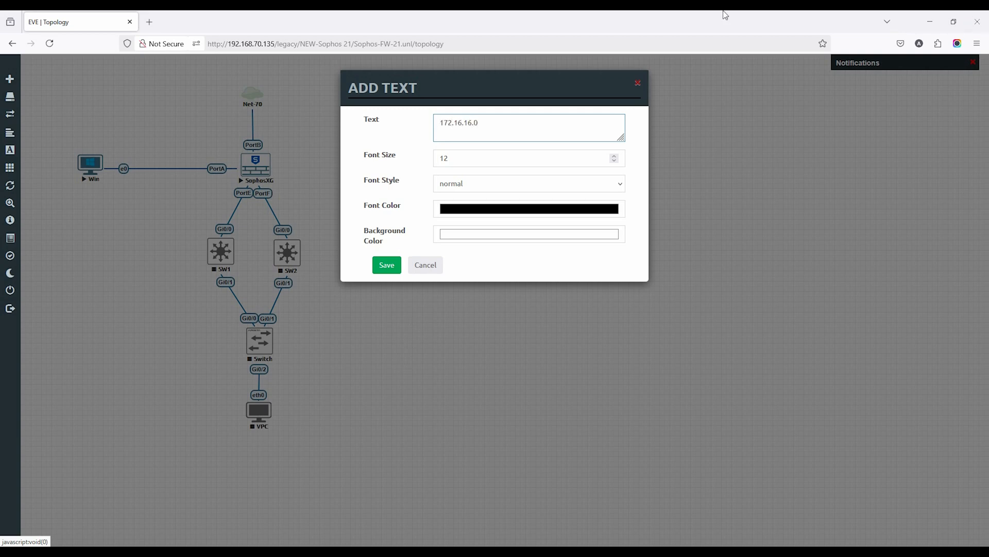
click(528, 209)
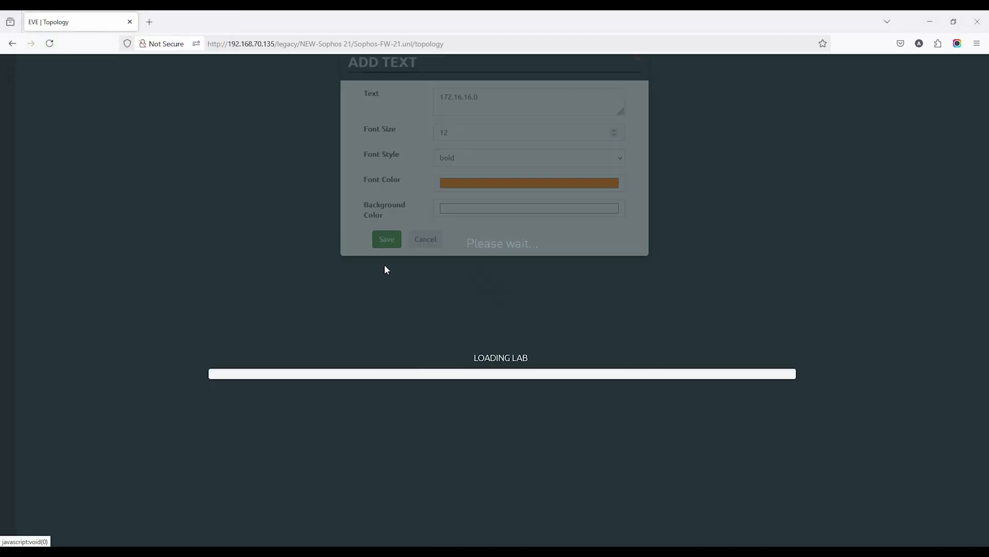
click(386, 239)
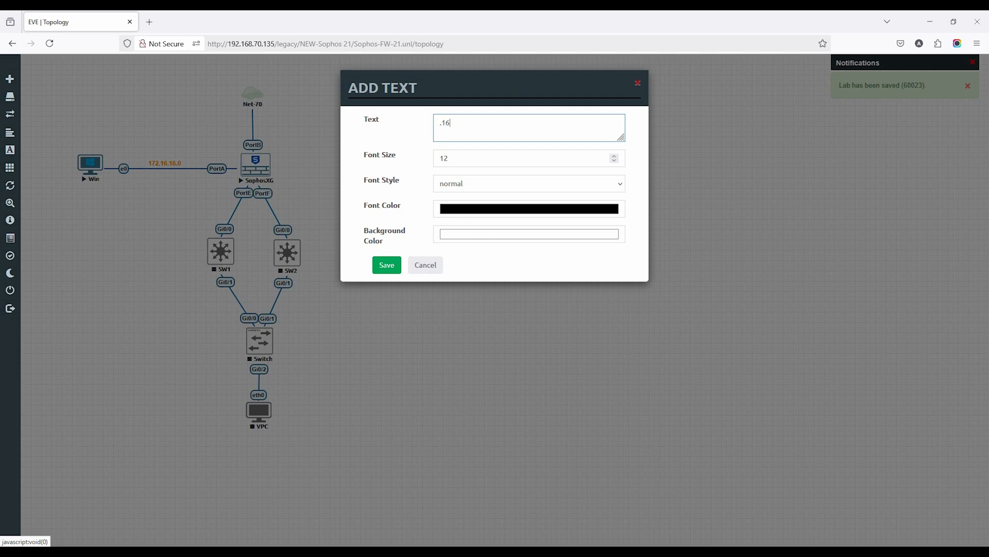
Add an orange .16 label near PortA and start the Win node.
click(528, 209)
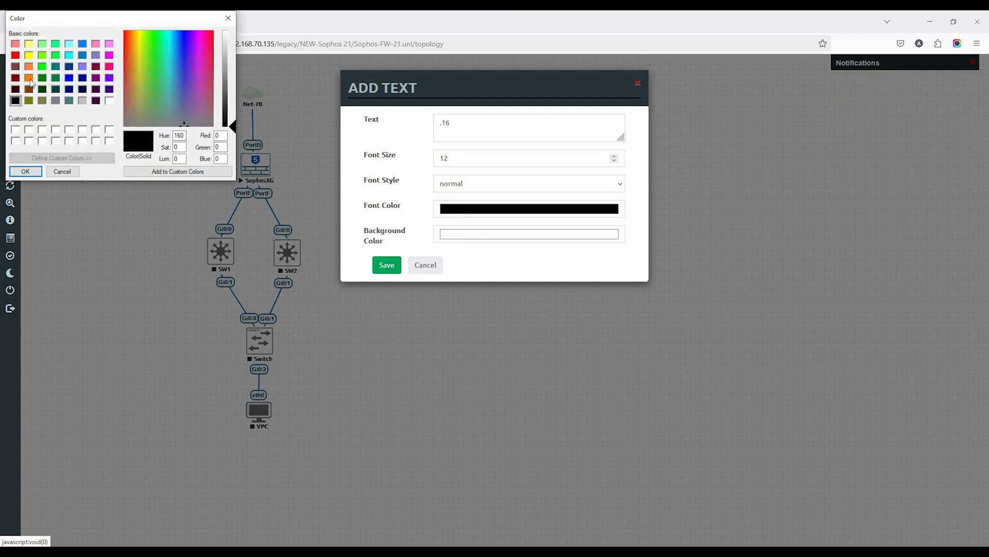
click(29, 65)
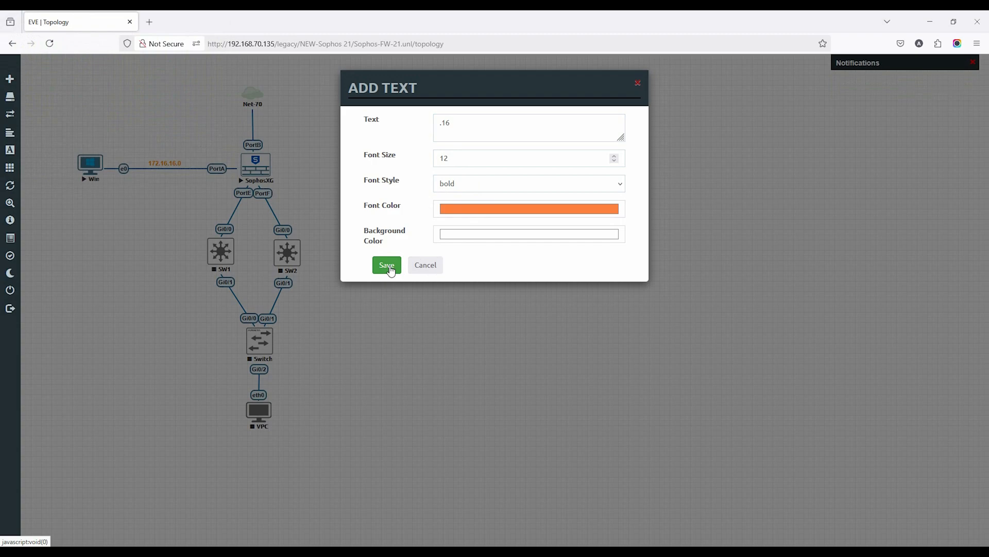
click(387, 264)
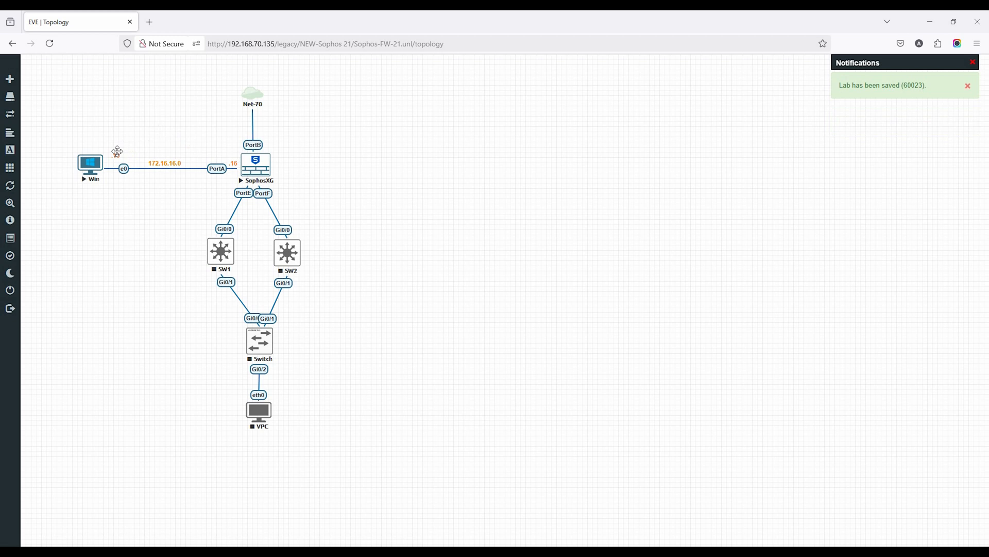
mouse_move(109, 158)
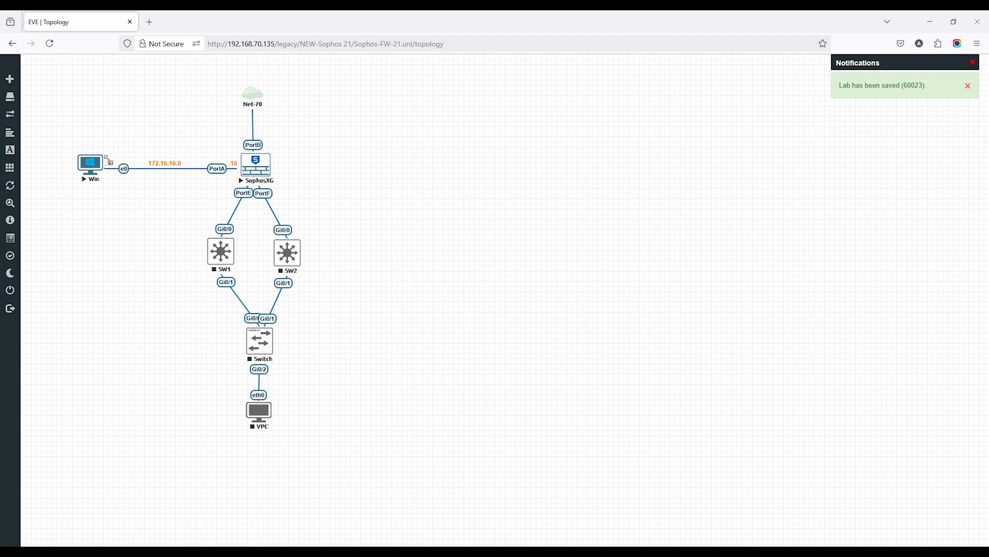
click(968, 85)
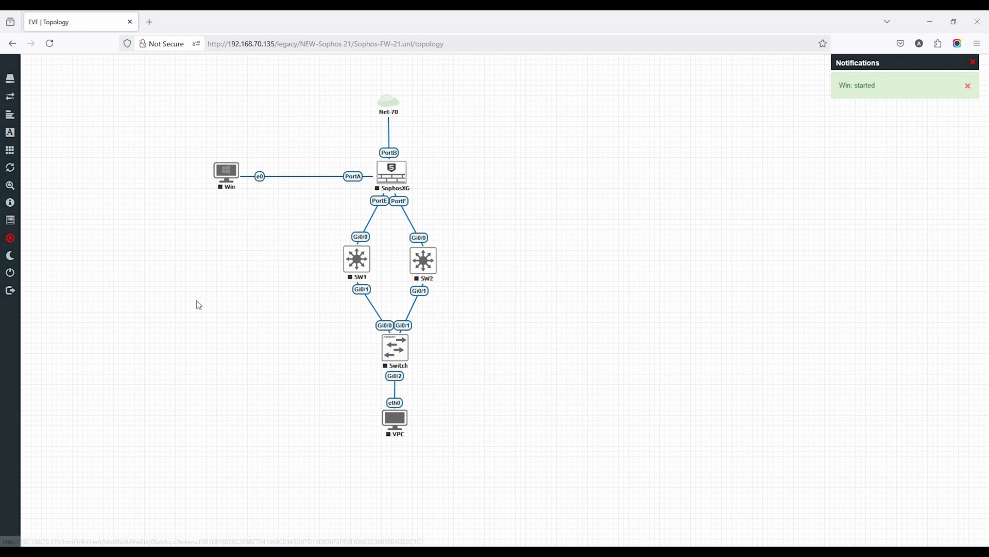
Open the Win node's HTML5 console and sign in to Windows with the password.
double_click(225, 172)
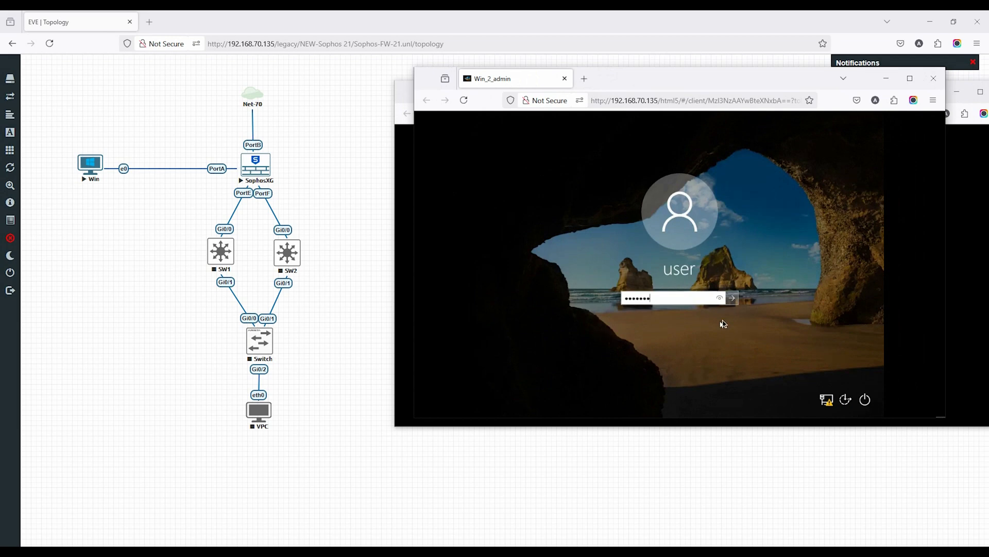
click(731, 298)
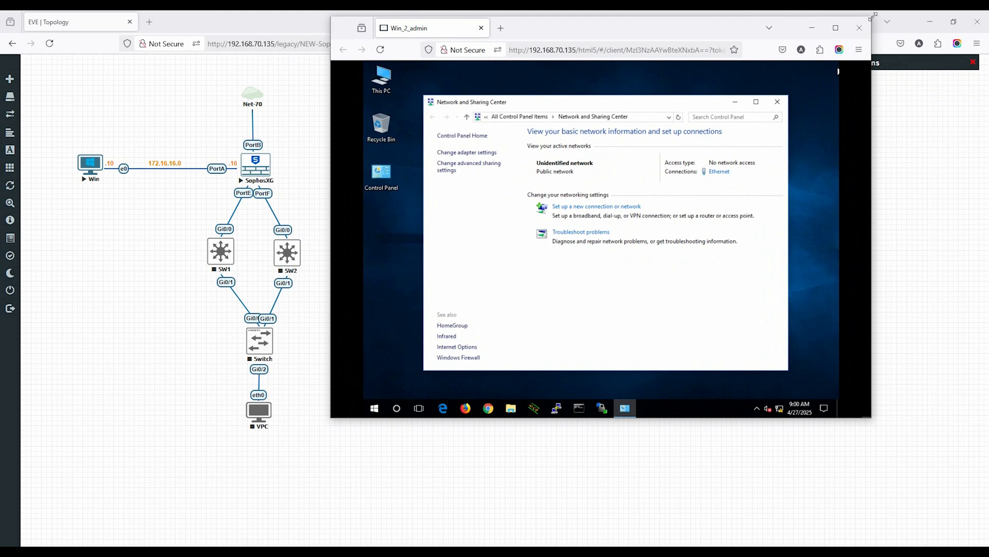
mouse_move(715, 179)
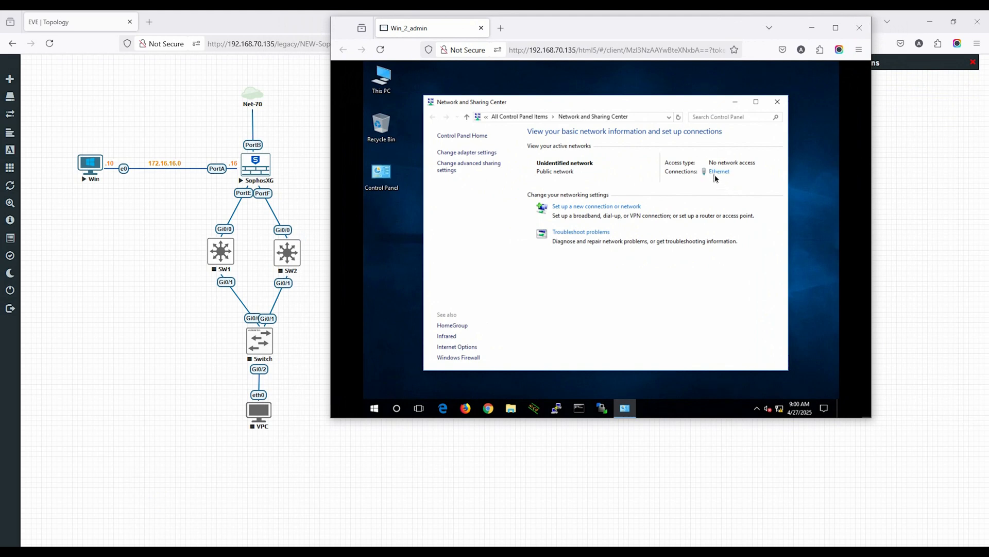
Give the Ethernet adapter static IPv4 172.16.16.10 with mask 255.255.255.0.
click(719, 171)
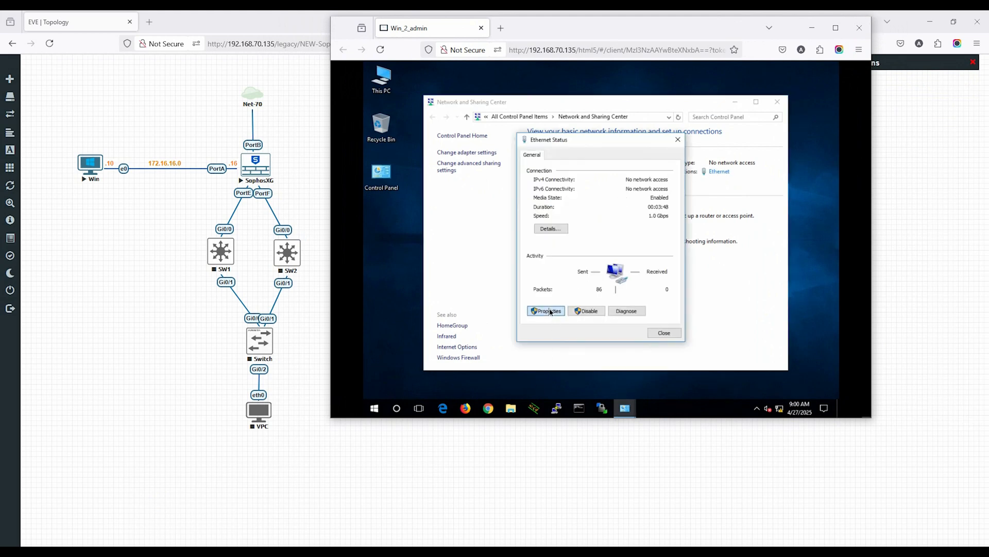
click(546, 310)
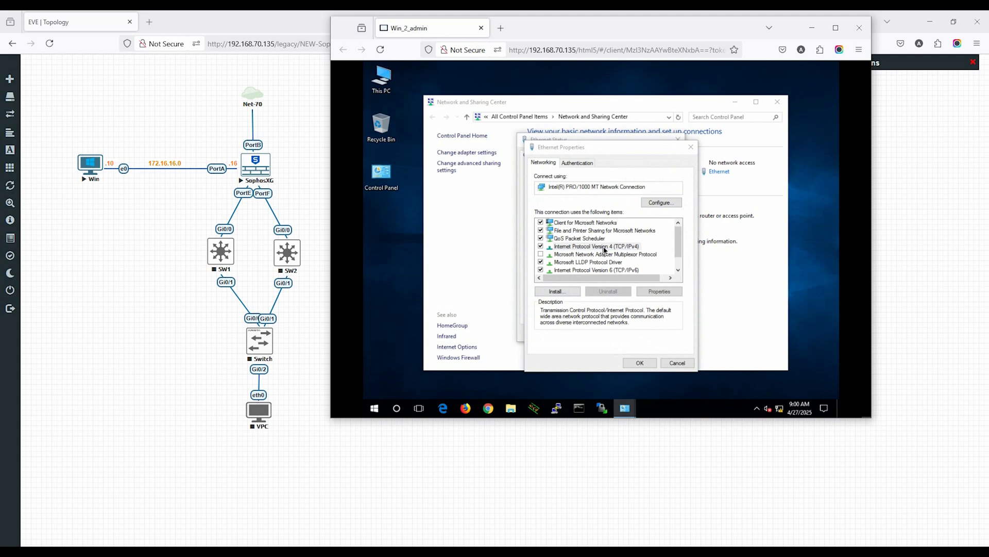
click(658, 291)
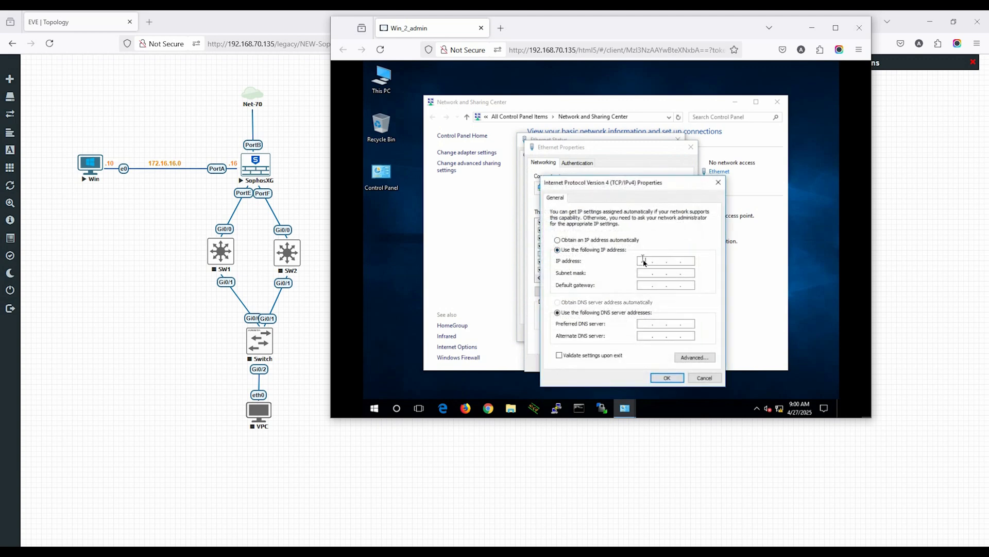
text(172.1)
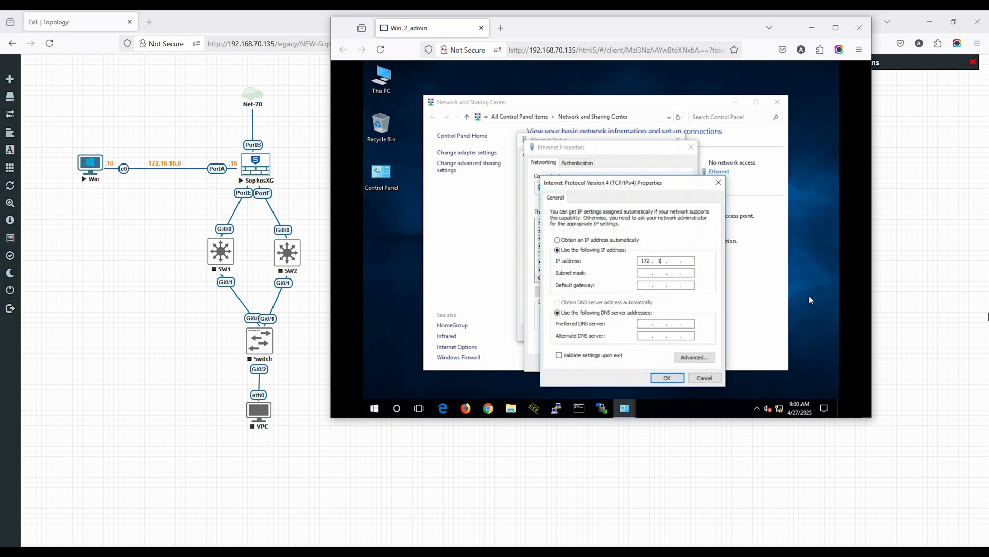
text(16.16)
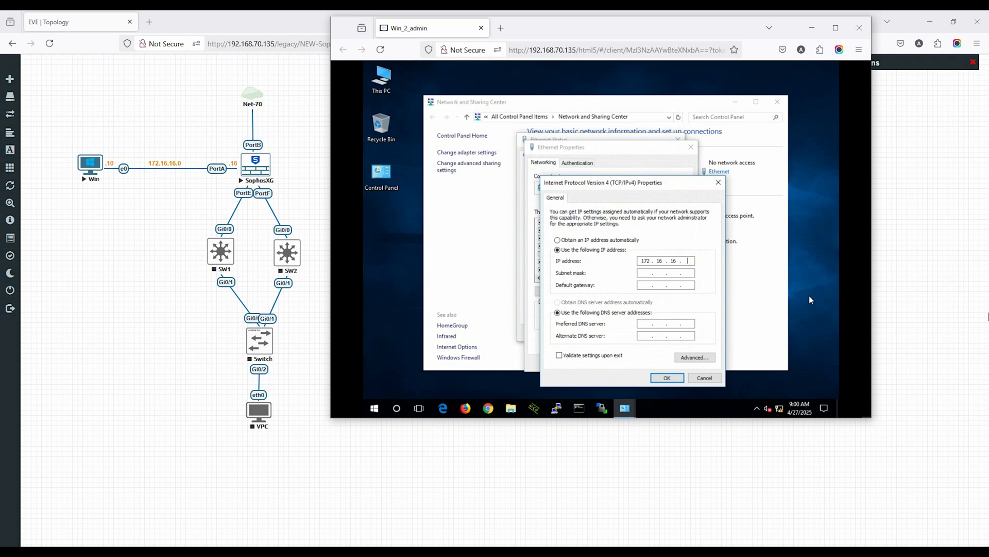
text(10)
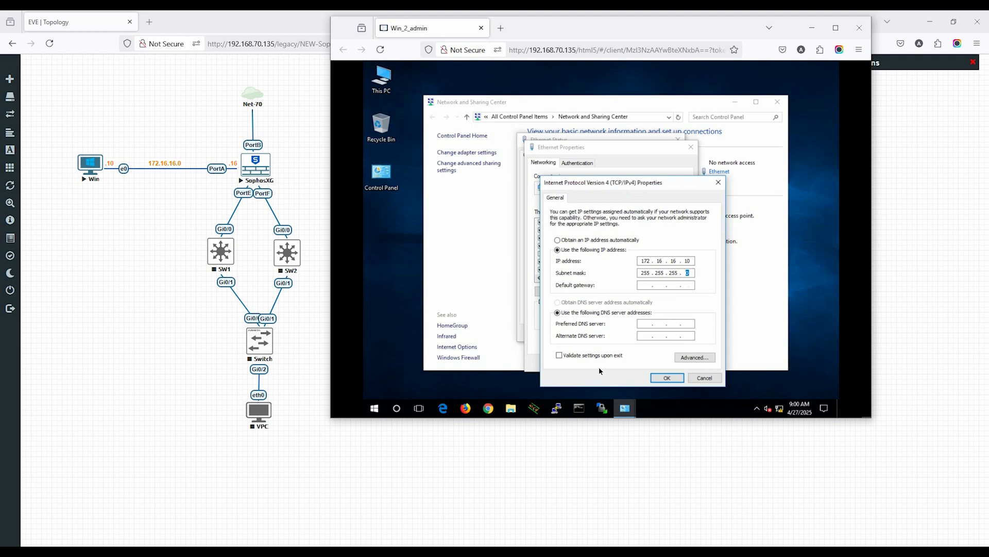
click(666, 378)
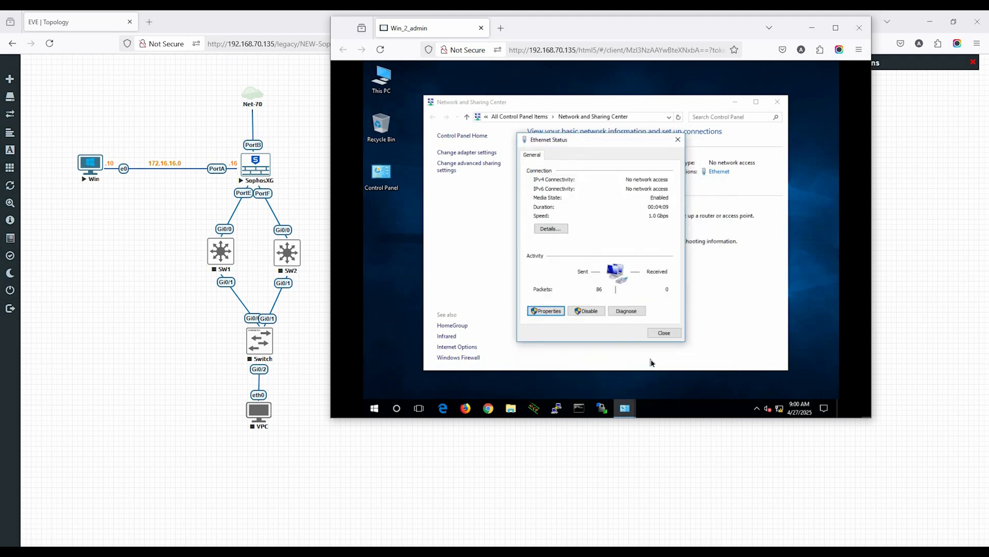
click(664, 332)
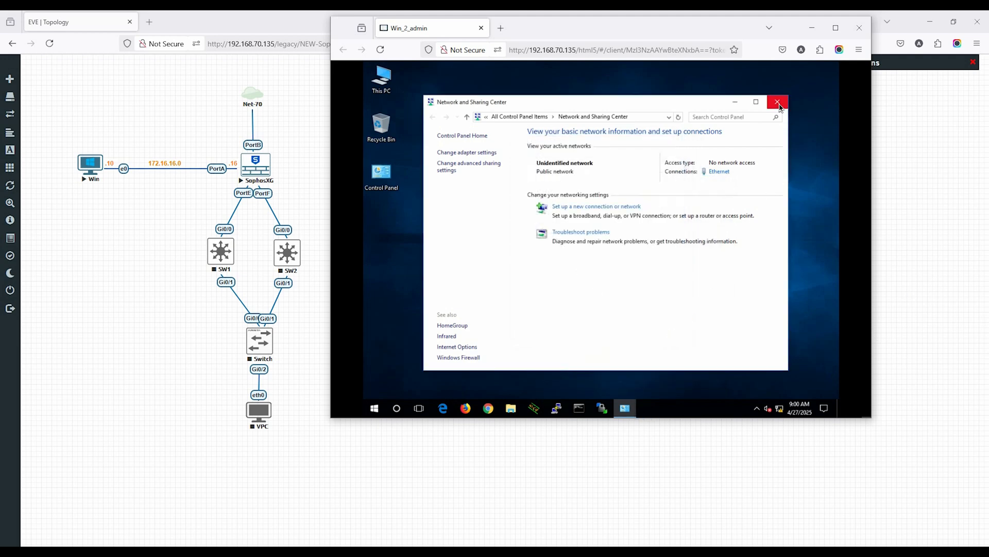
Run a continuous ping to 172.16.16.16 from Command Prompt.
click(778, 101)
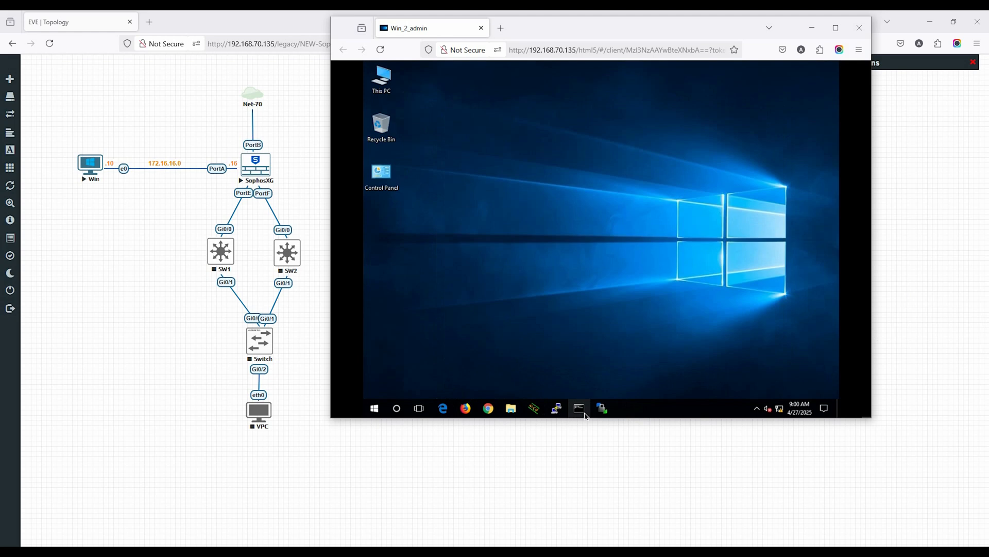
click(578, 407)
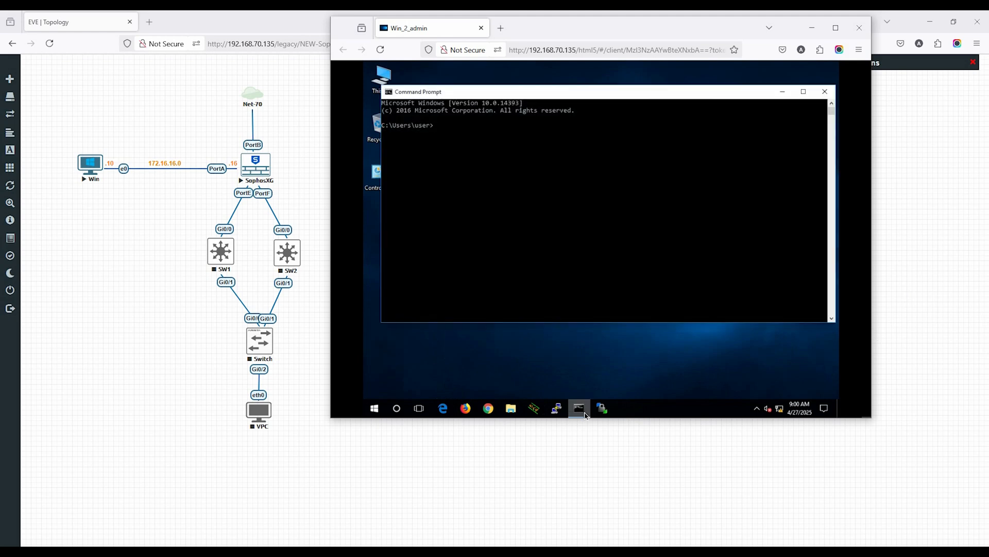
text(ping 1)
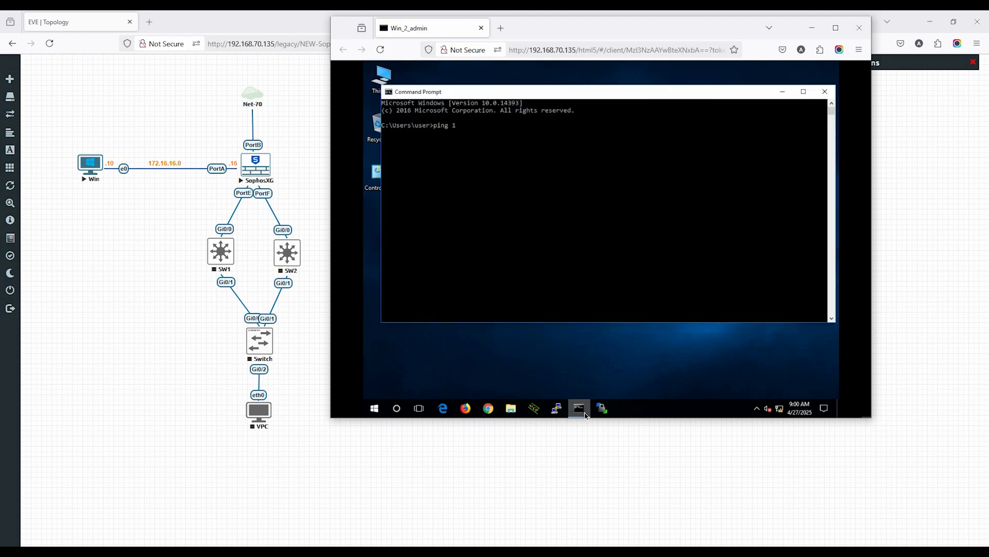
text(72.16.16)
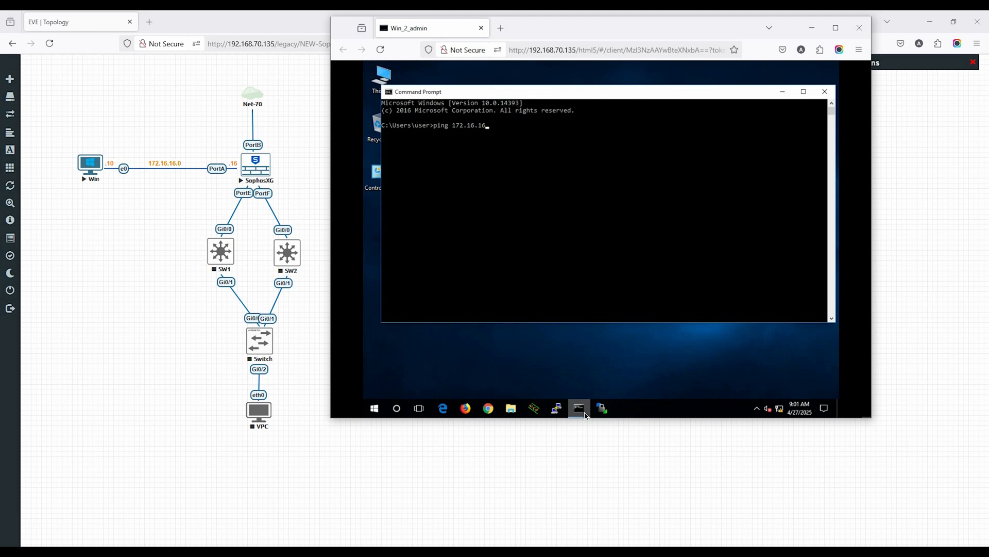
text(.16)
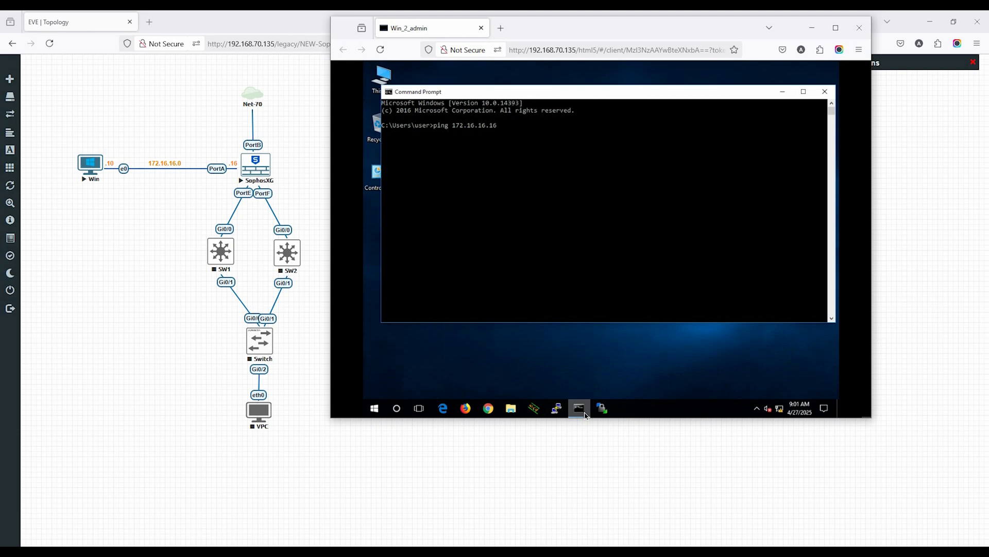
key(Return)
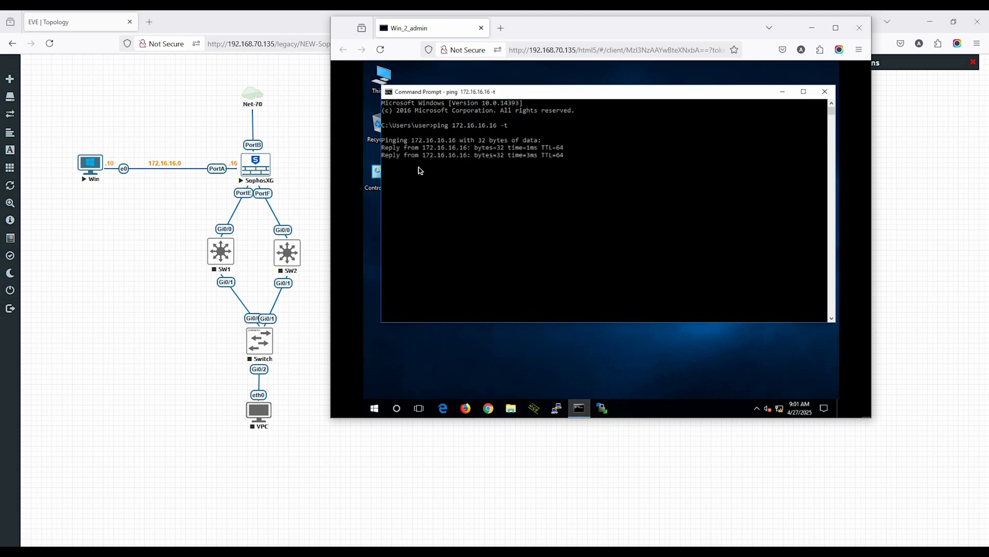
mouse_move(834, 73)
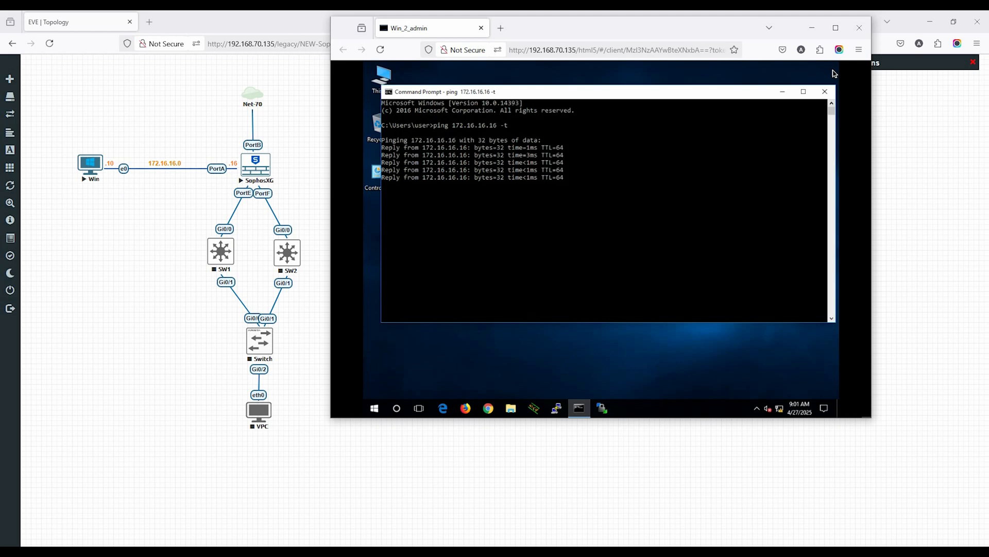
Open the SophosXG console to view PortB's DHCP address 192.168.70.137 and gateway 192.168.70.2.
click(859, 27)
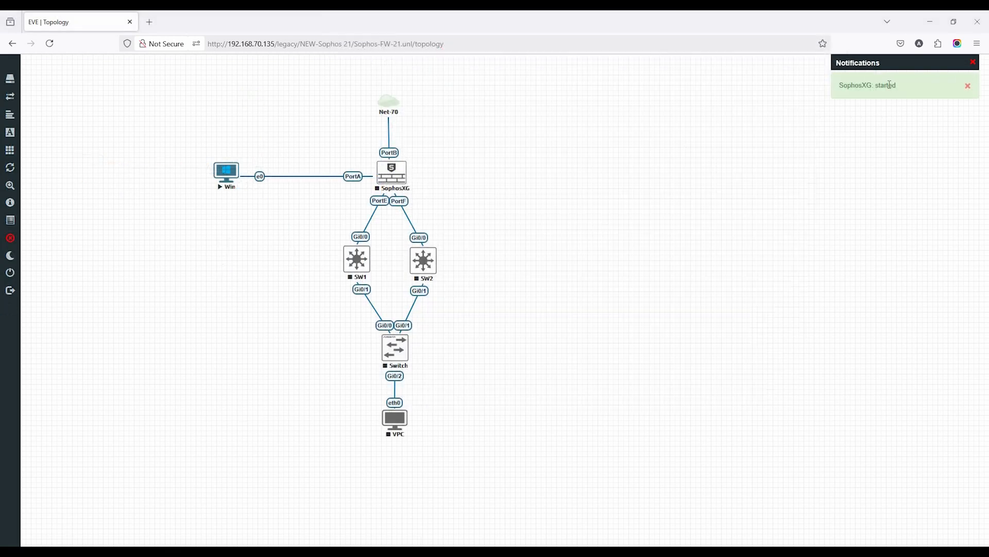
mouse_move(465, 193)
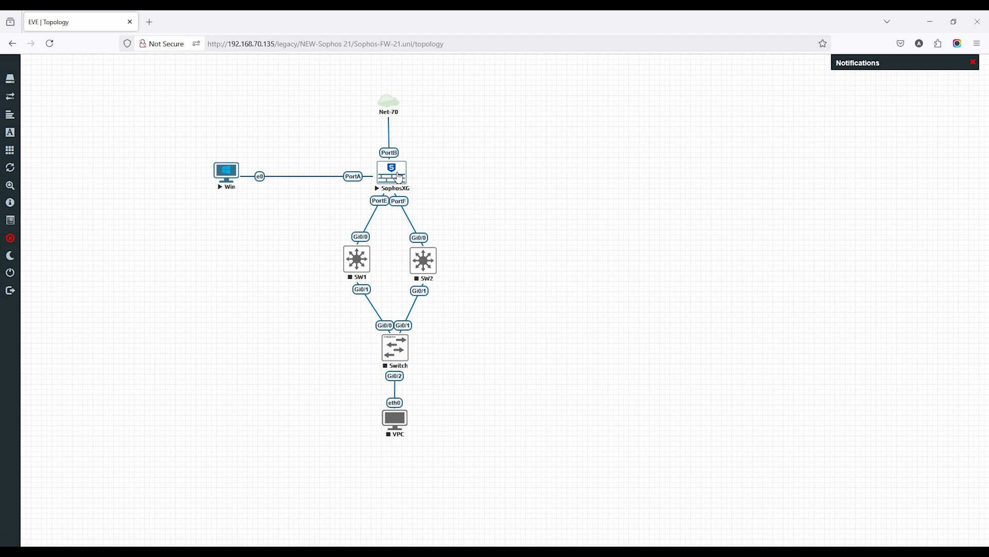
double_click(391, 171)
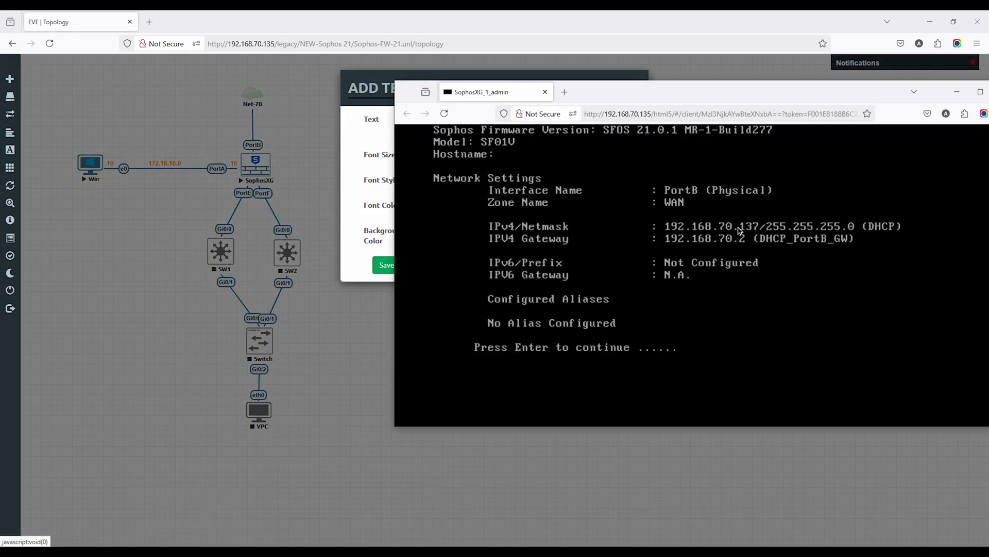
Add a bold green 192.168.70.137 text label marking PortB.
click(544, 92)
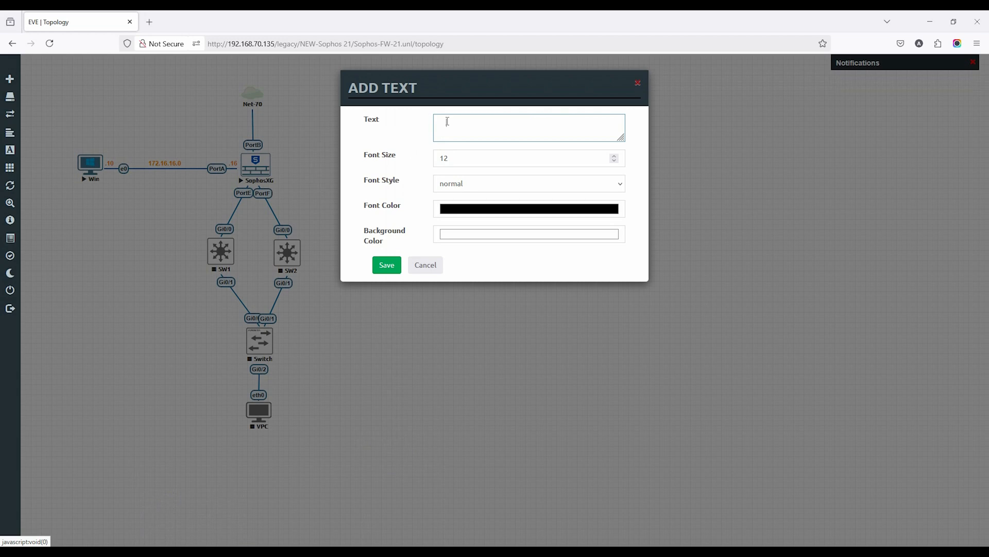
text(192.168.70.137)
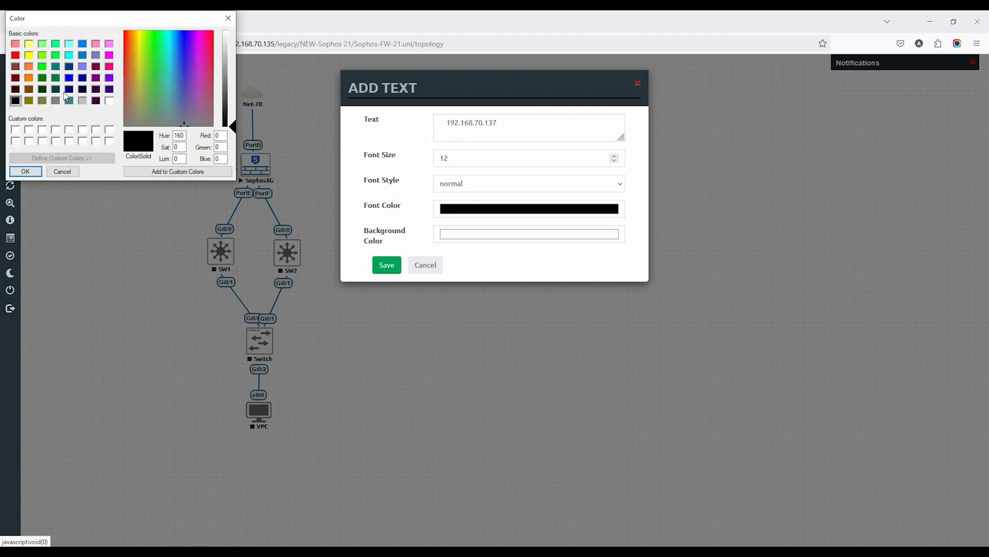
click(42, 67)
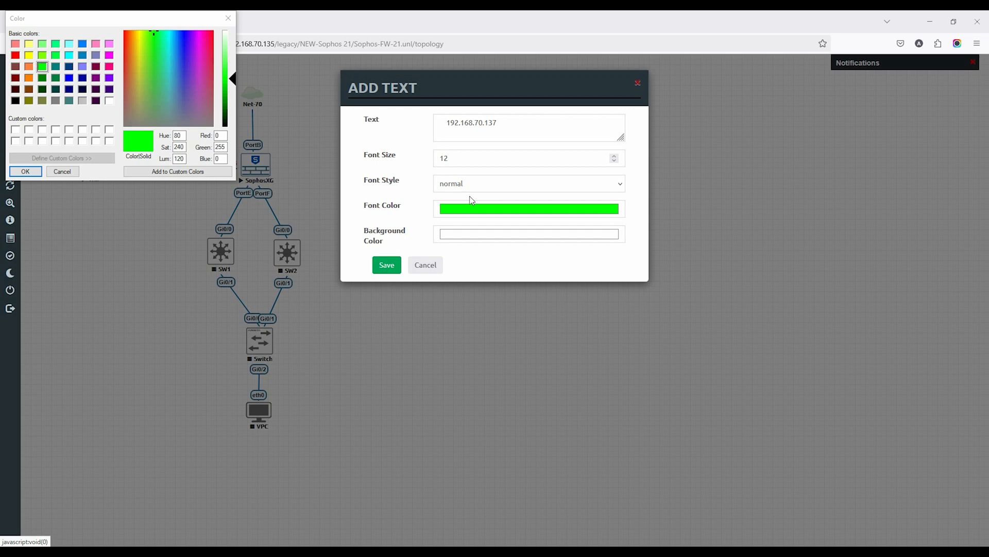
click(24, 171)
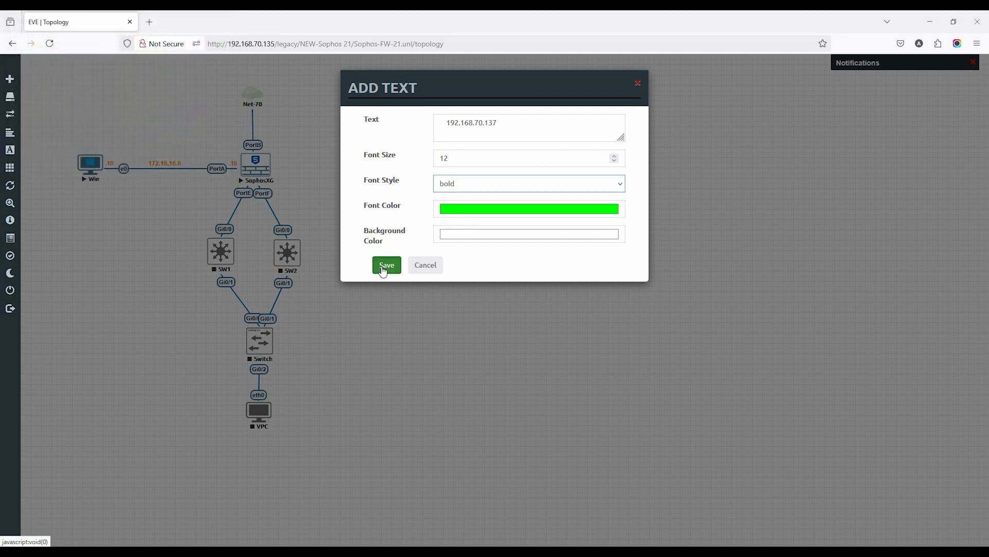
click(386, 265)
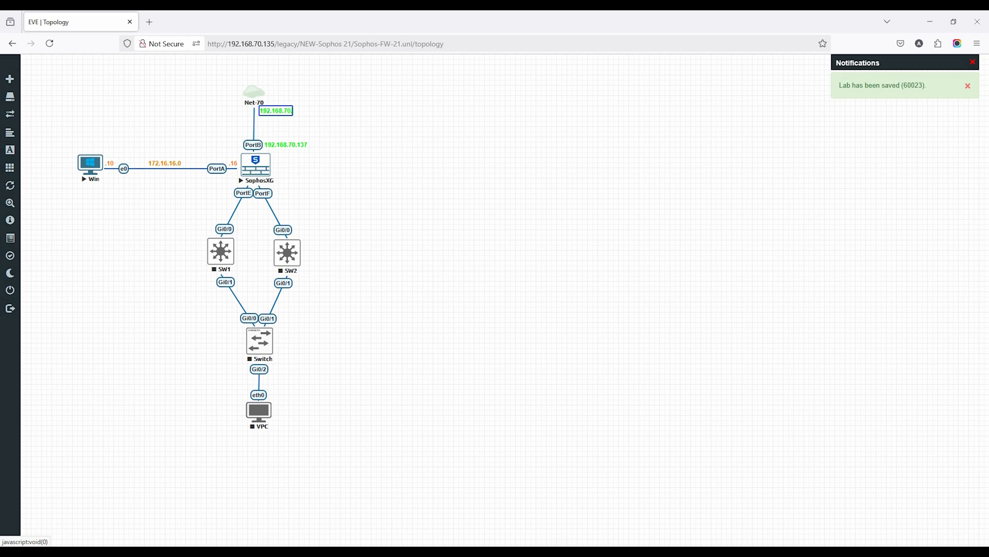
mouse_move(342, 533)
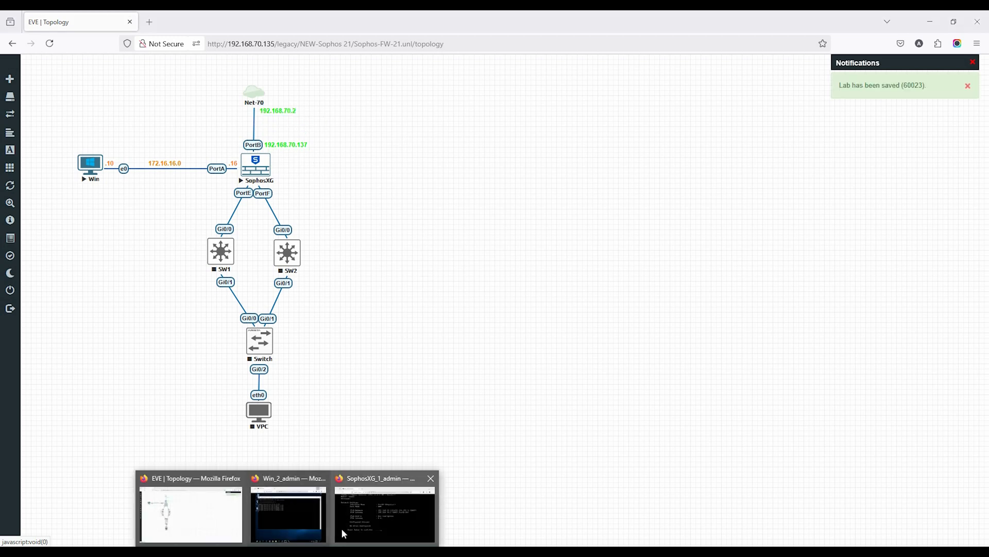
Switch back to the Win_2_admin console window from the taskbar.
click(384, 511)
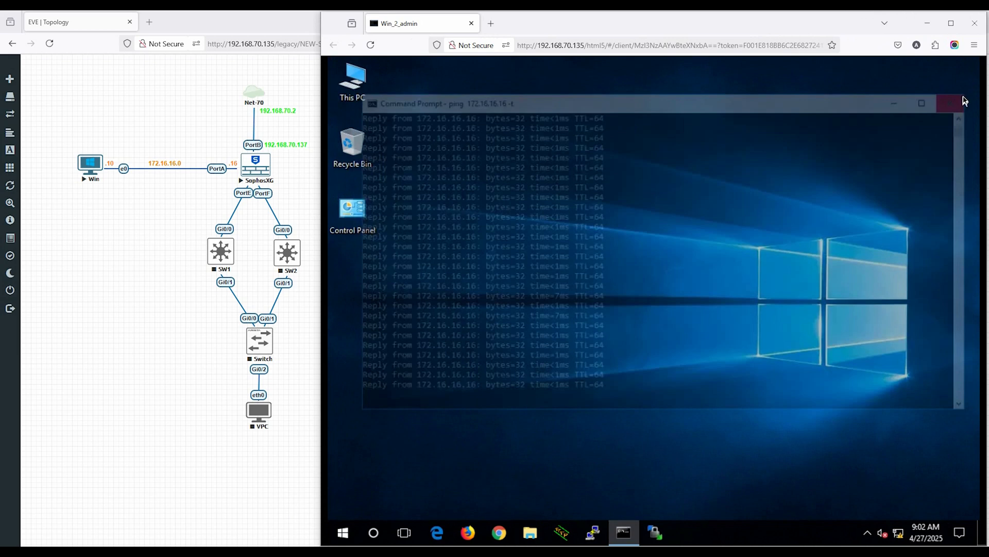
click(953, 103)
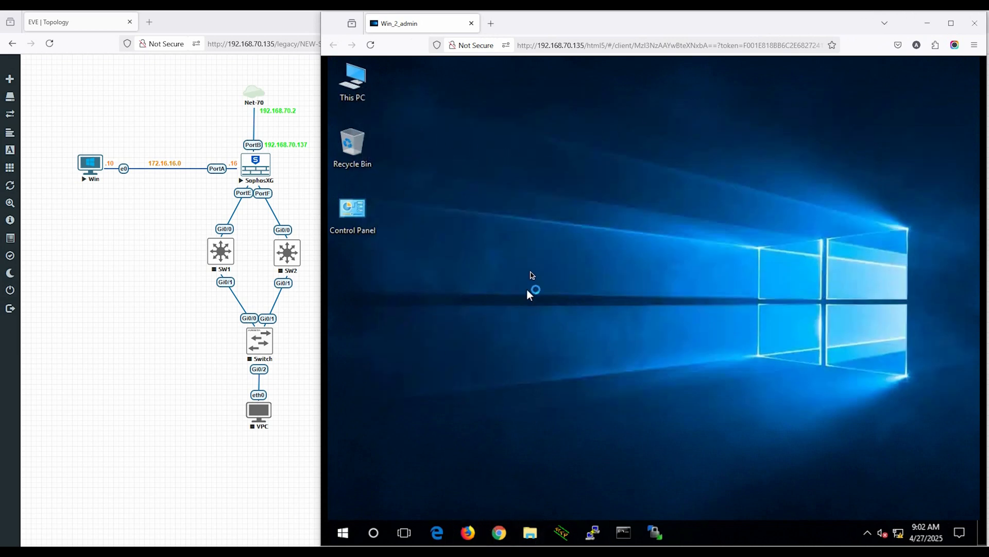
mouse_move(535, 271)
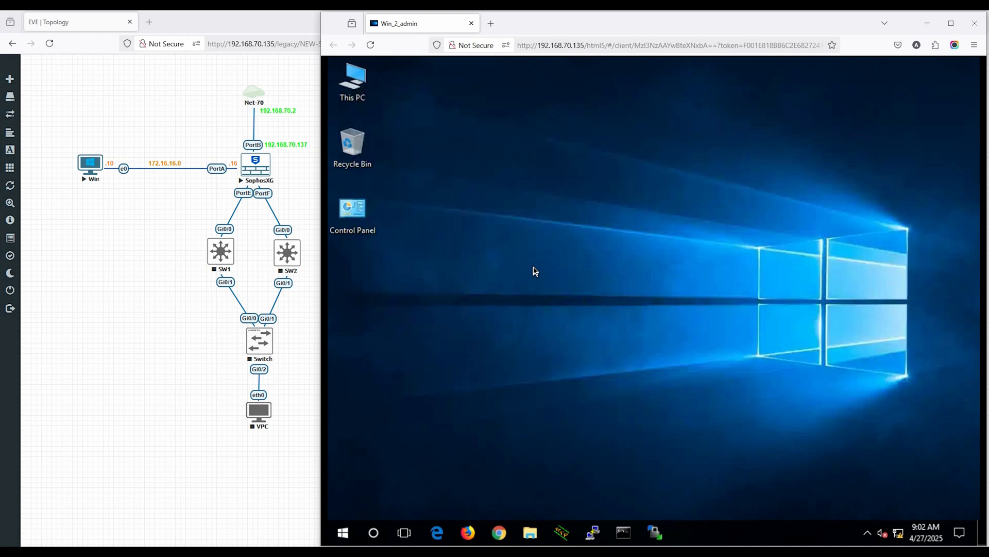
click(490, 23)
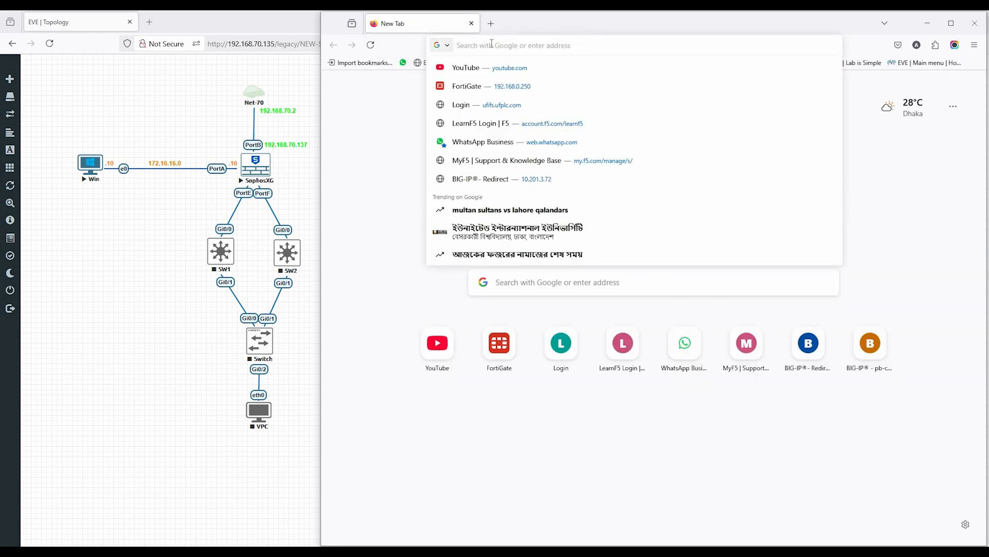
text(https://)
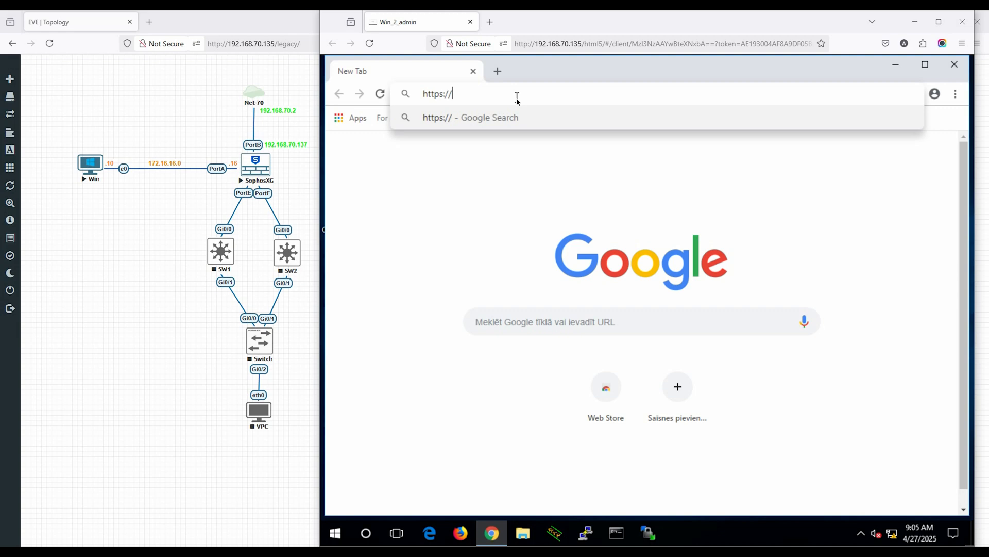
text(172.16.1)
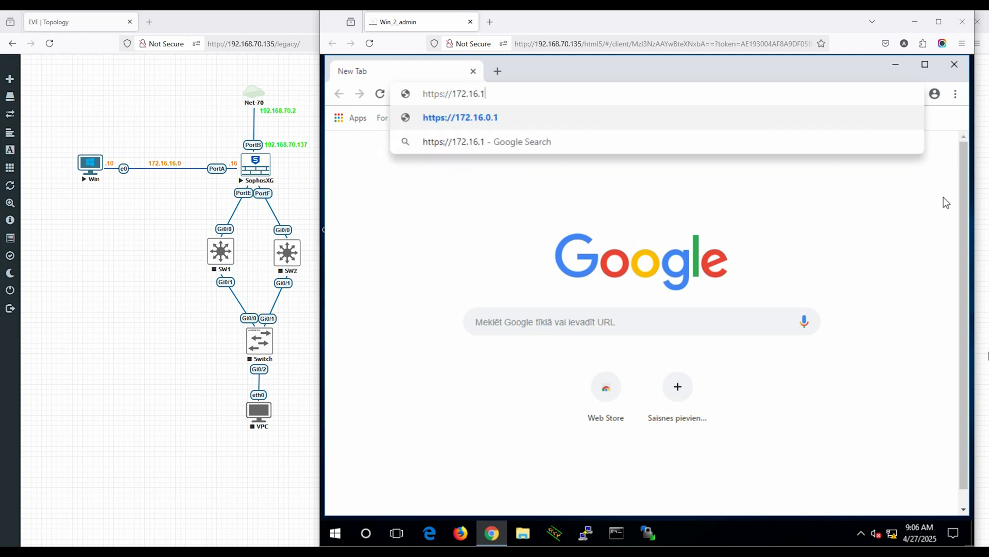
text(6.16:4444)
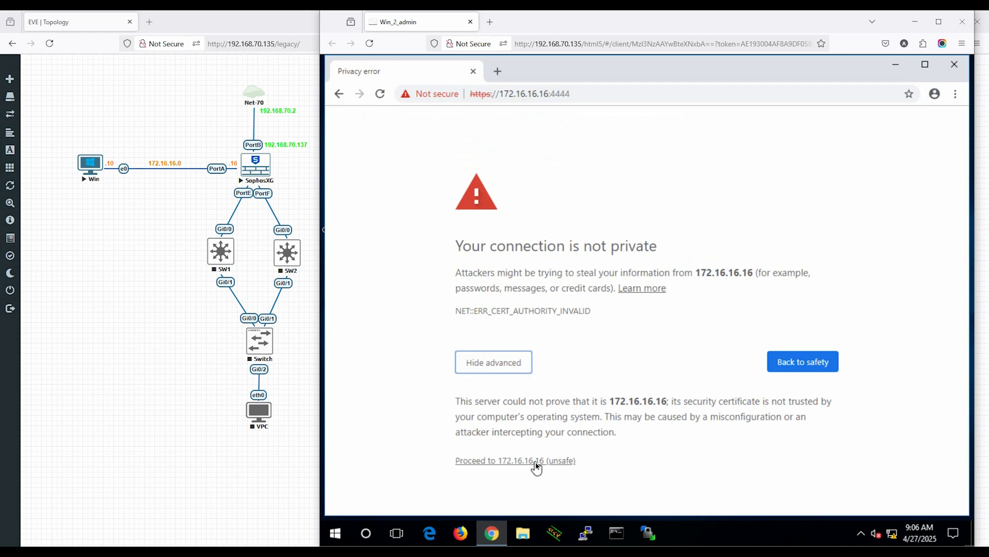
click(515, 460)
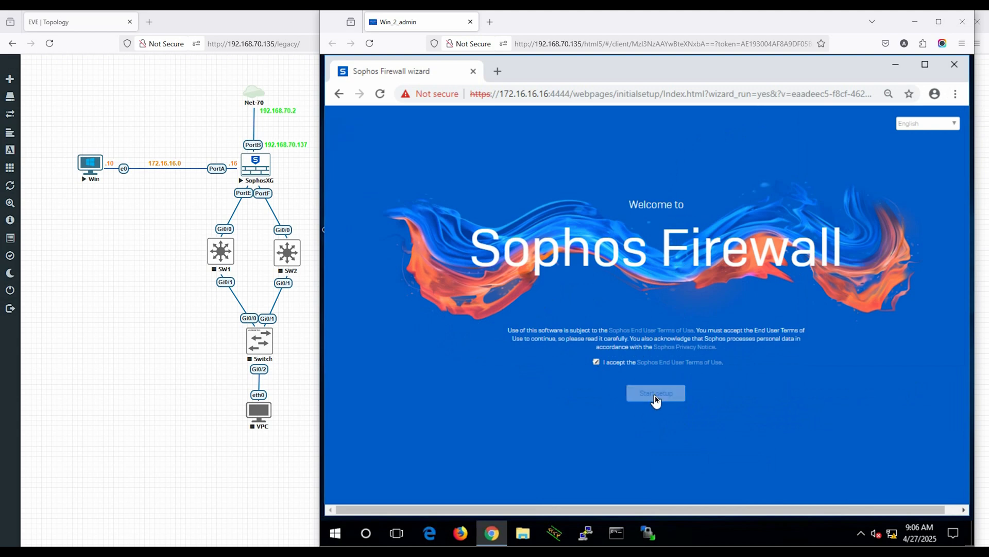
Start the setup wizard and set the new admin password.
click(656, 393)
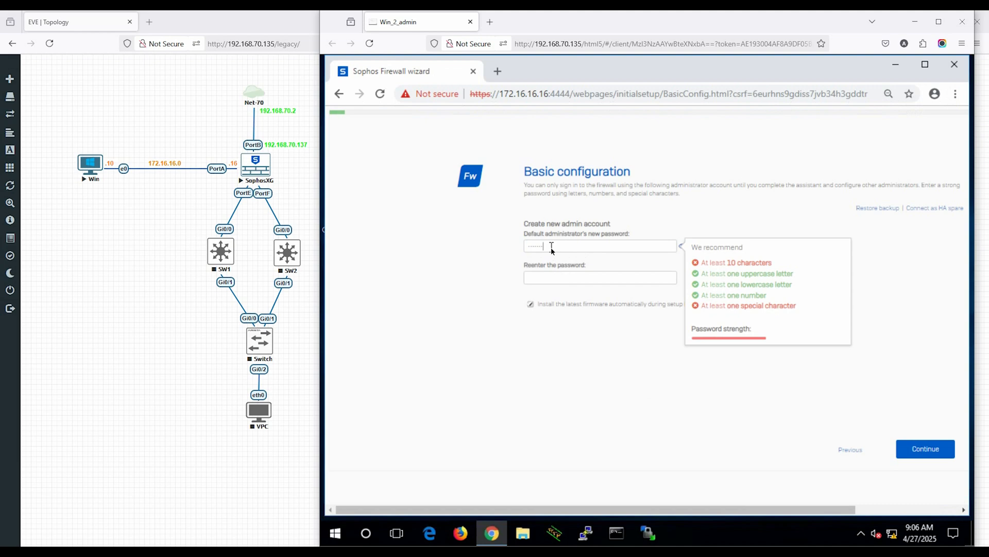
text(password)
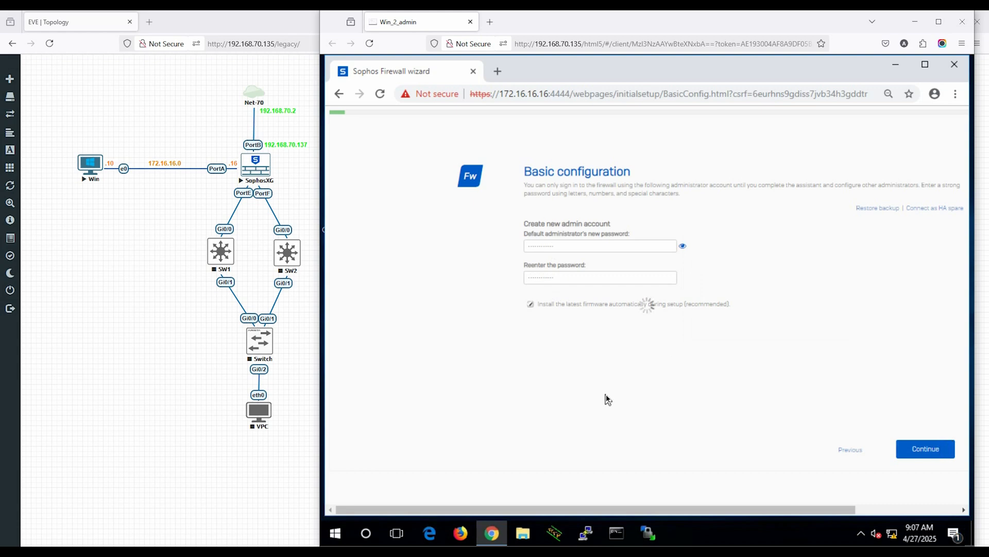
click(925, 448)
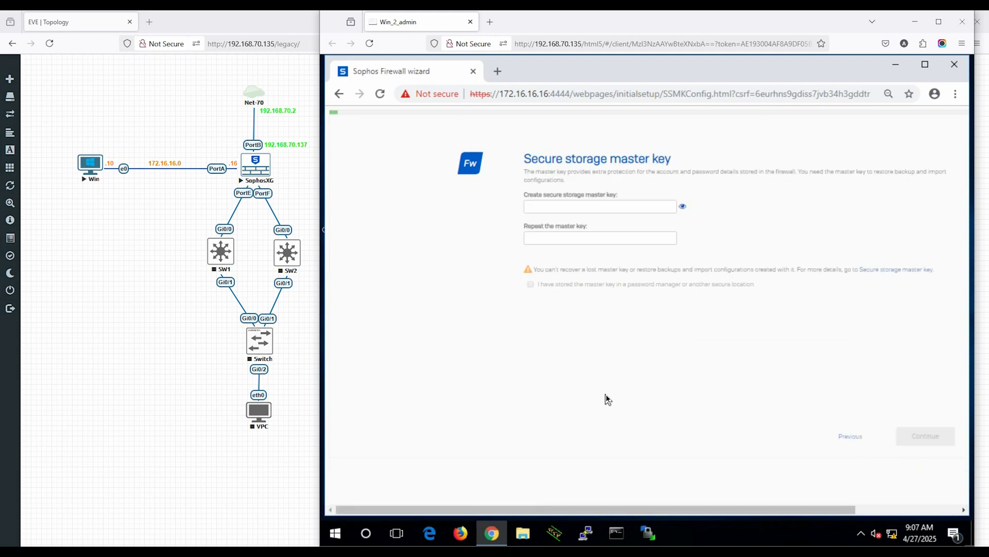
Enter and confirm the secure storage master key, ticking that it is stored safely.
double_click(544, 158)
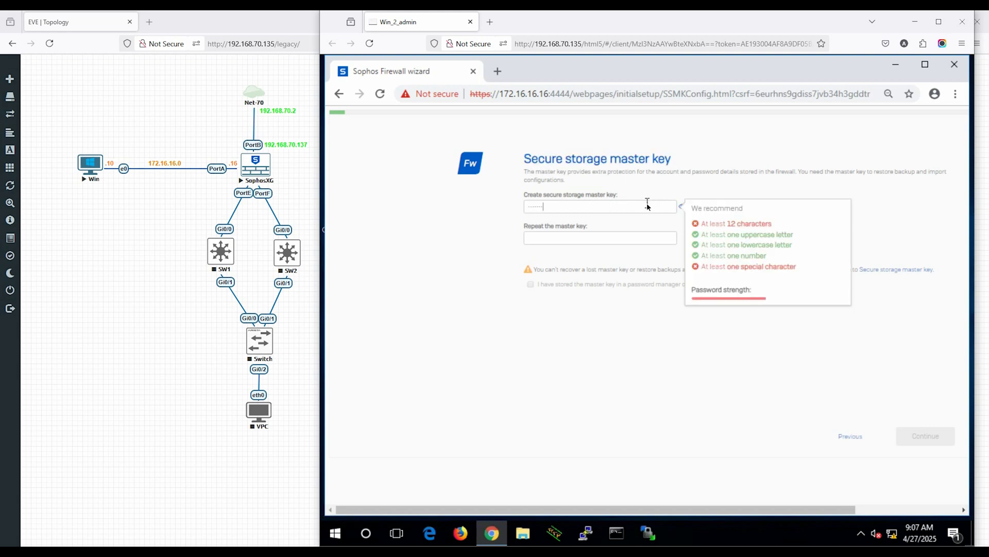
click(599, 237)
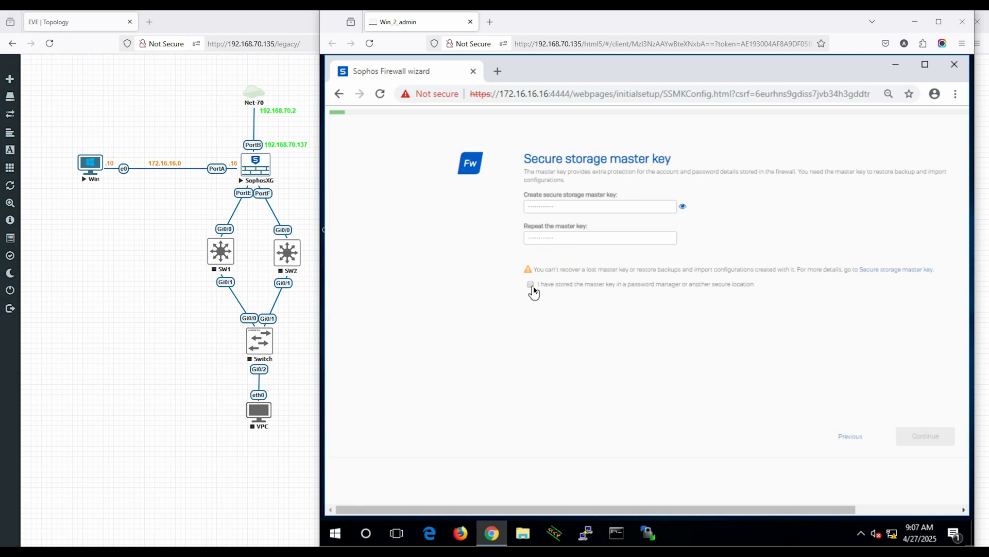
click(925, 436)
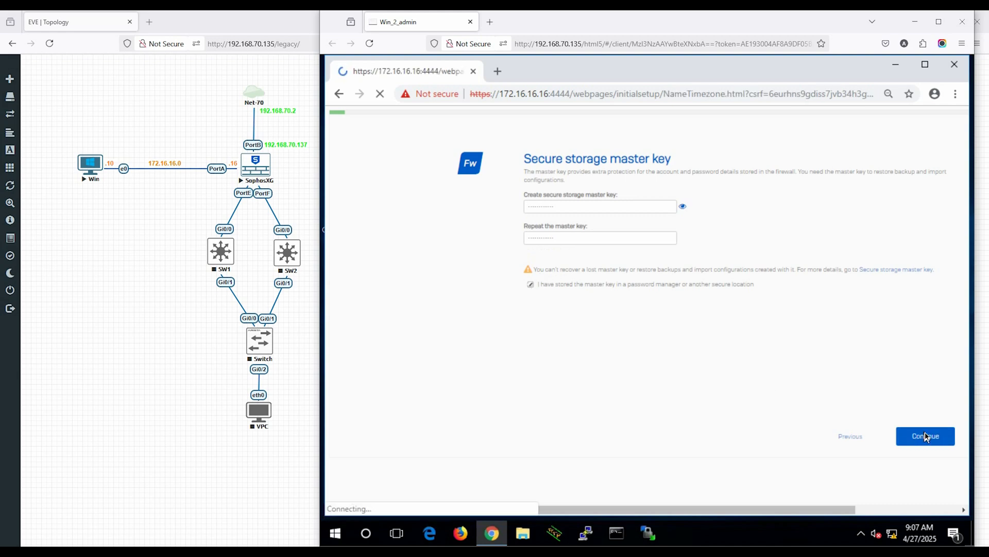
Name the firewall DS-LAB-SP-FW1 and confirm the name and Asia/Dhaka time zone.
click(925, 436)
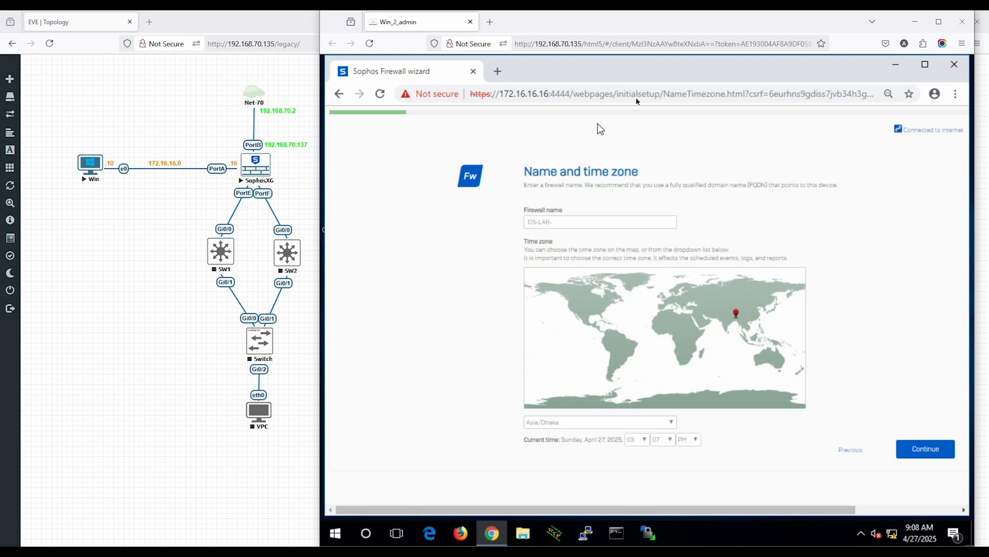
text(SP)
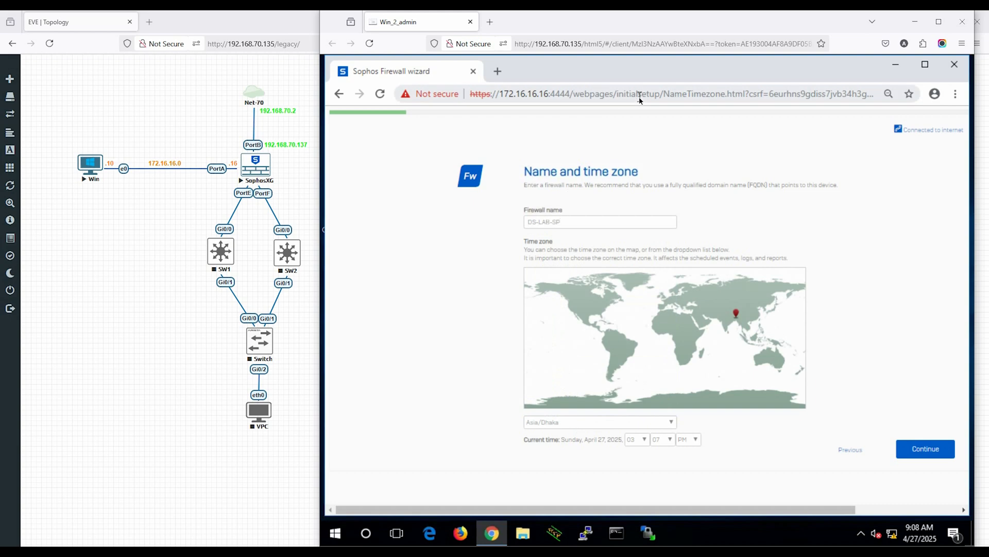
text(-FW)
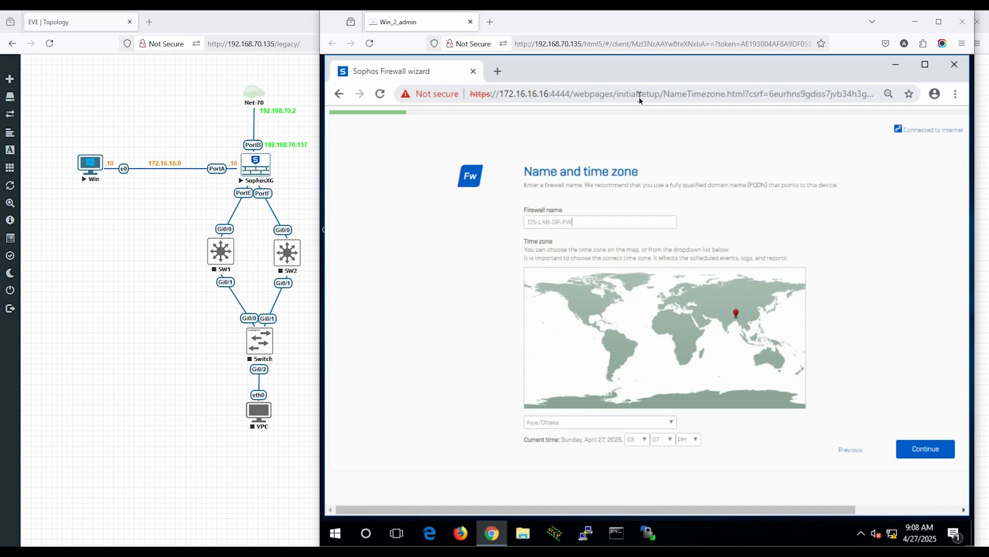
text(1)
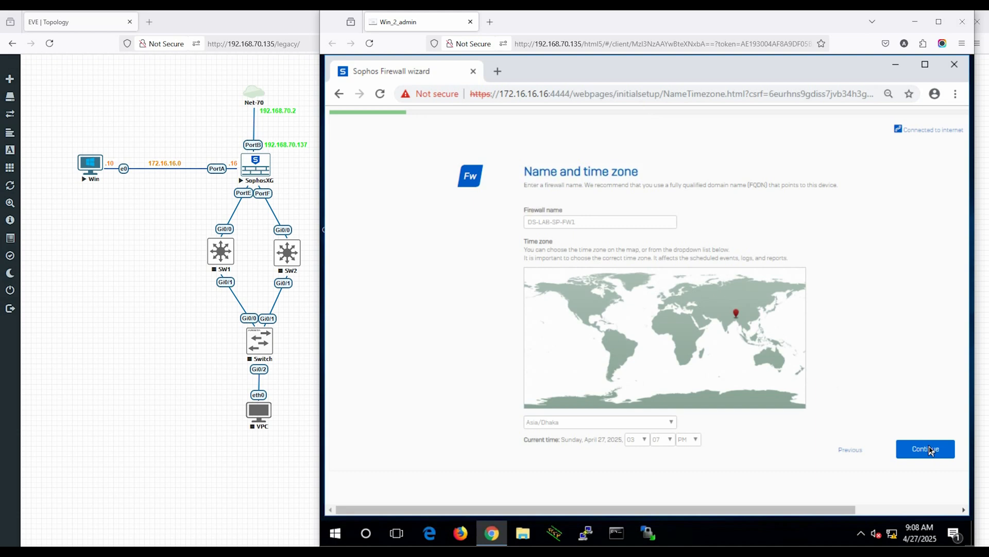
click(925, 449)
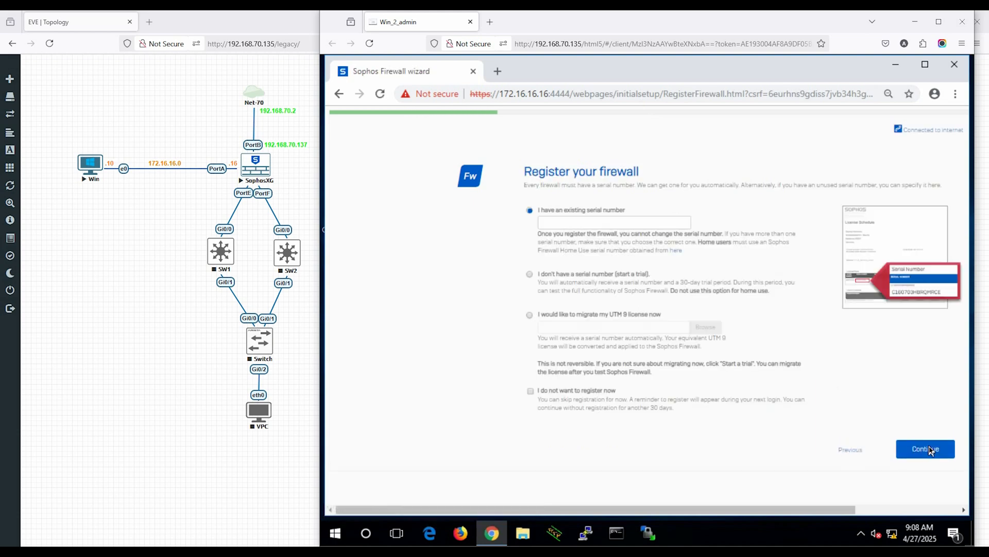
Defer registration and continue to the basic setup completion summary.
click(530, 390)
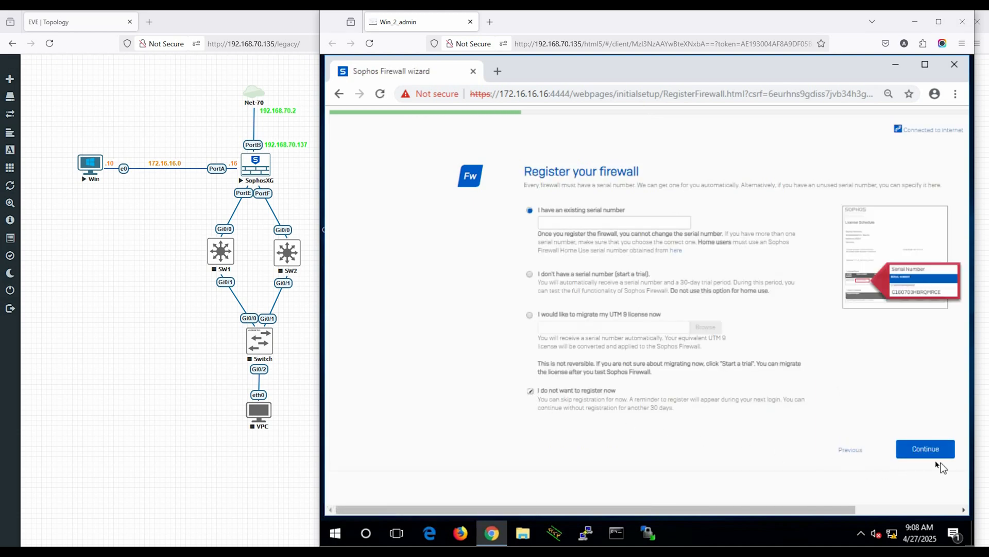
mouse_move(925, 453)
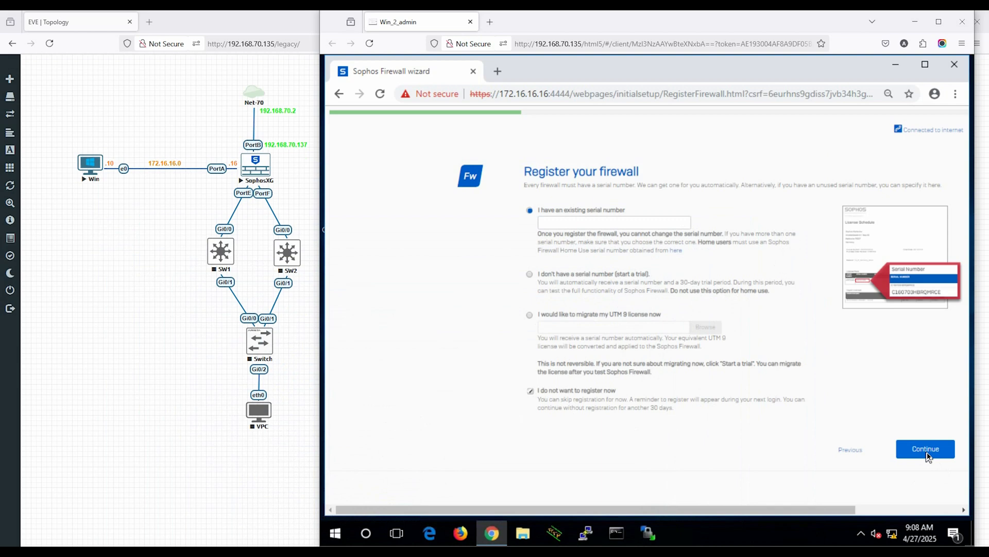
click(925, 449)
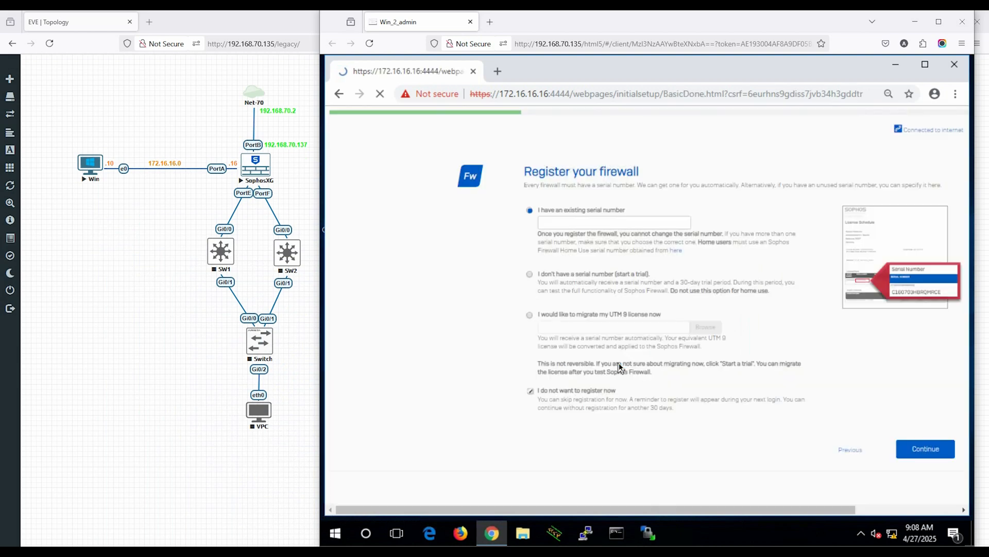
click(924, 449)
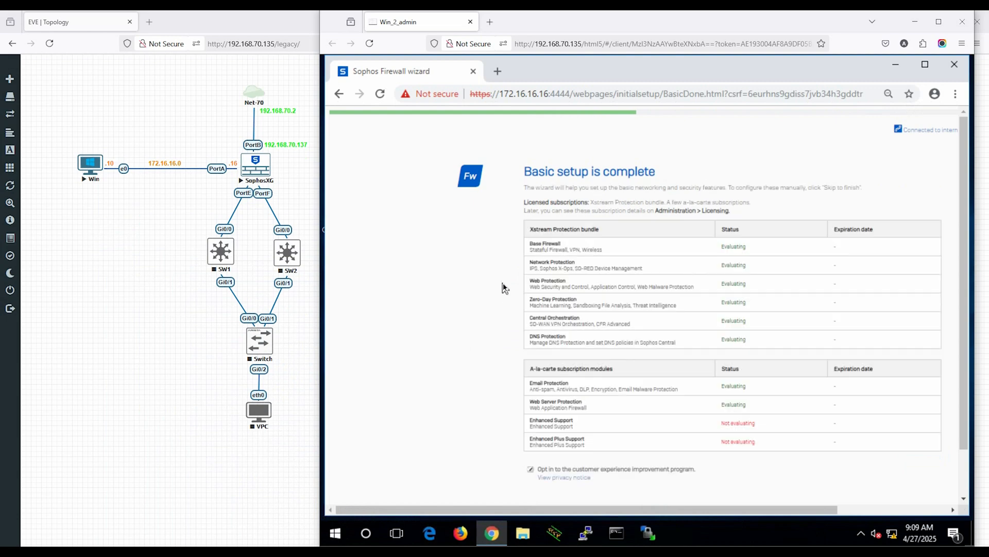
mouse_move(829, 314)
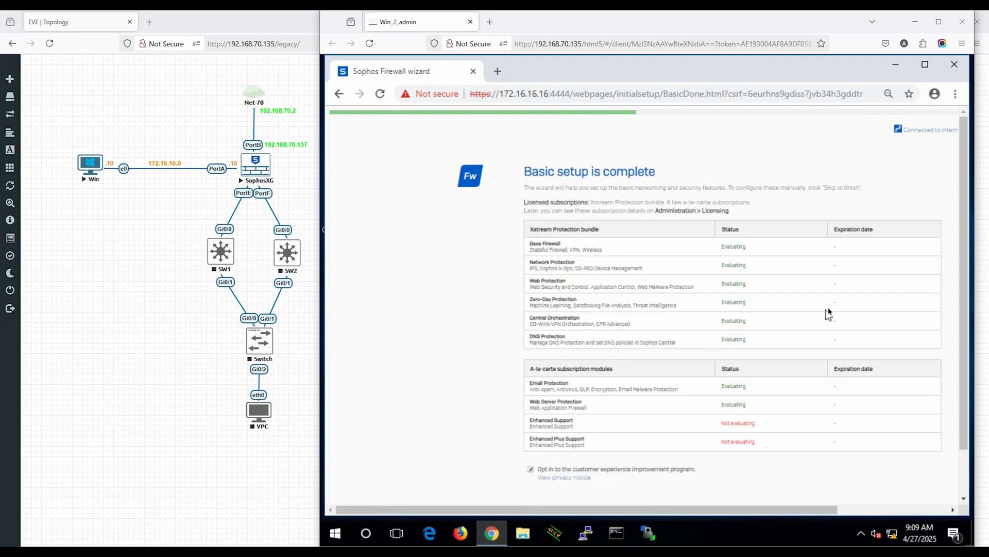
mouse_move(753, 309)
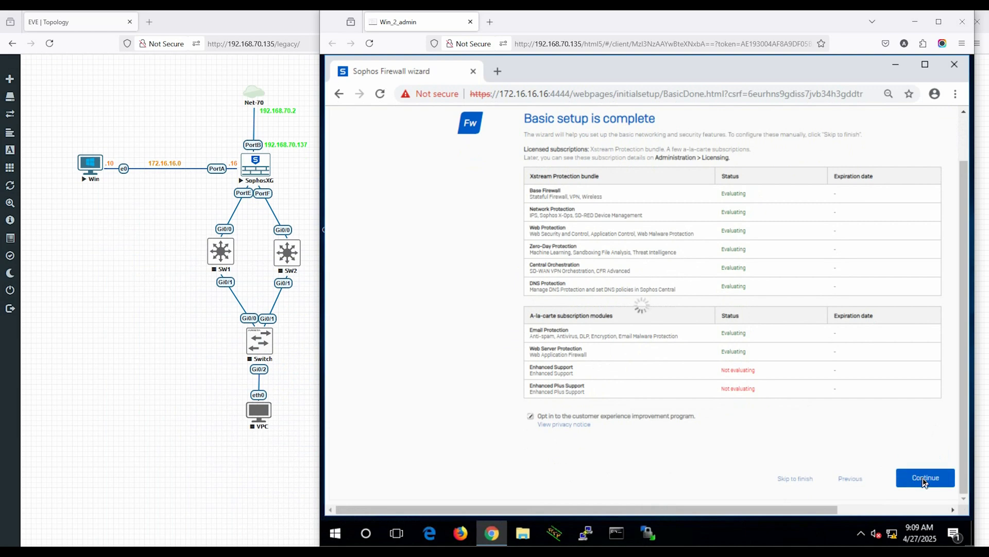
Accept the subscription summary and keep the default LAN network settings.
click(925, 477)
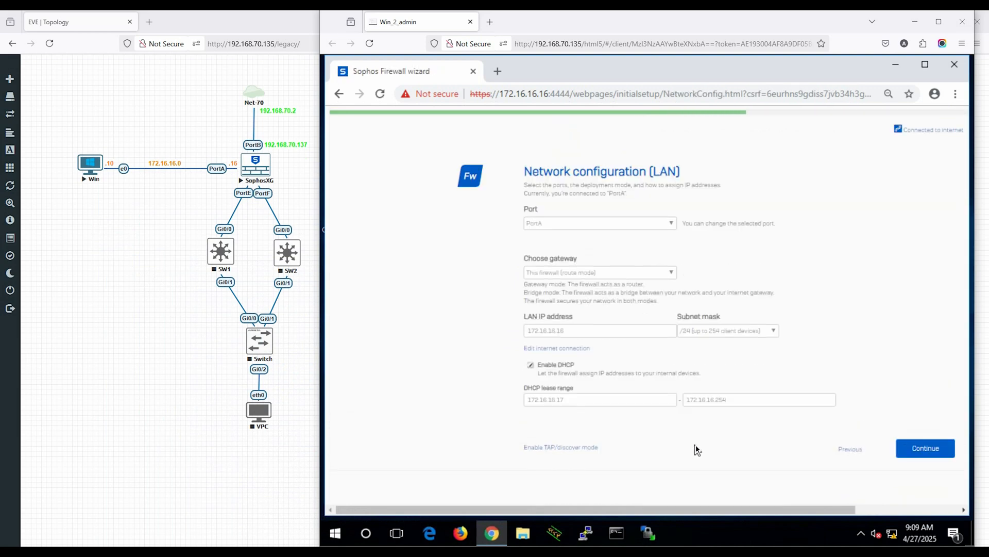
click(925, 448)
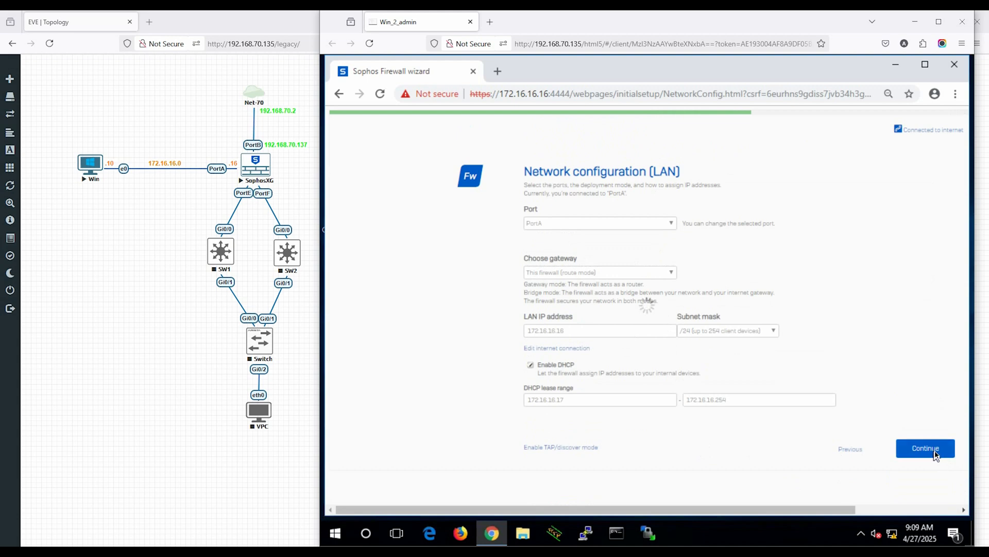
click(925, 448)
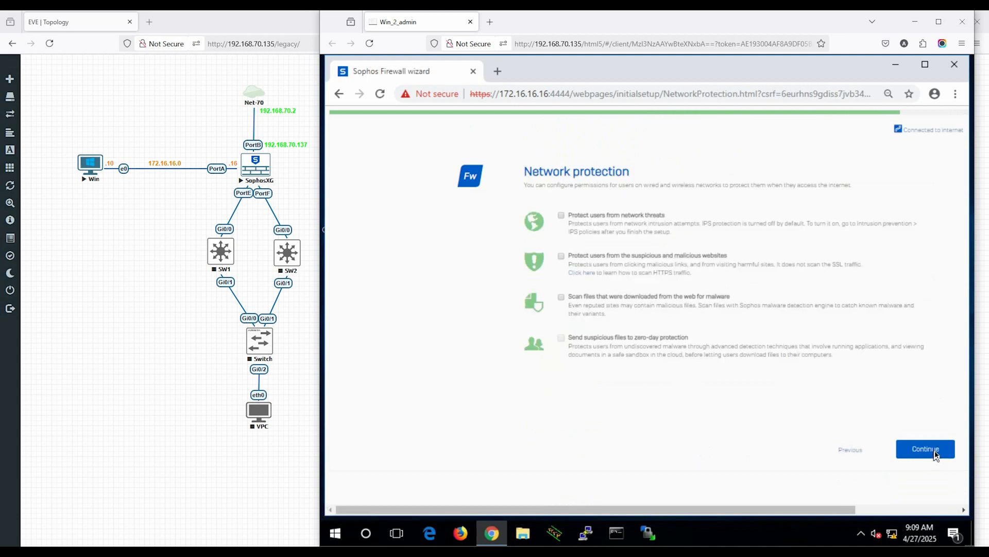
mouse_move(606, 407)
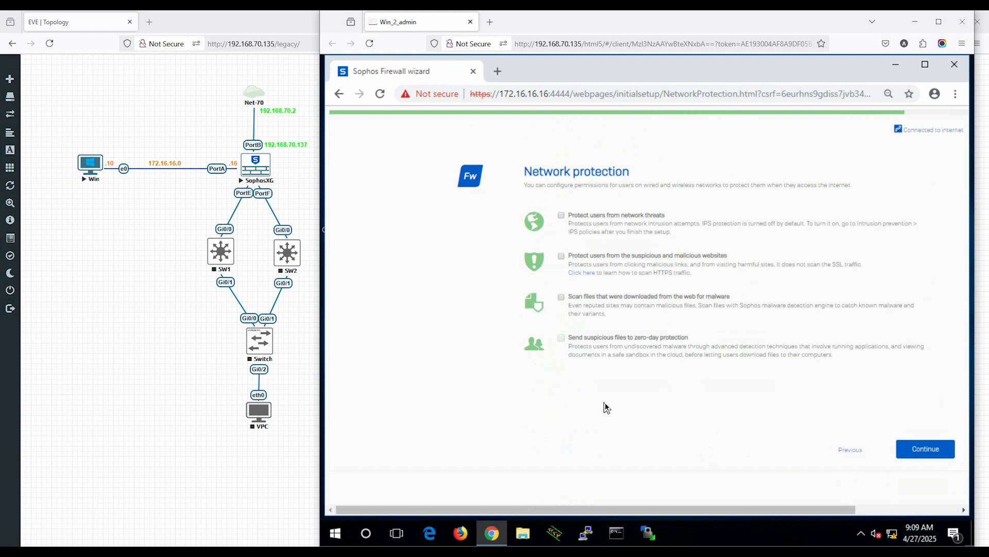
Enable protection from network threats, malicious websites and malware downloads.
click(560, 214)
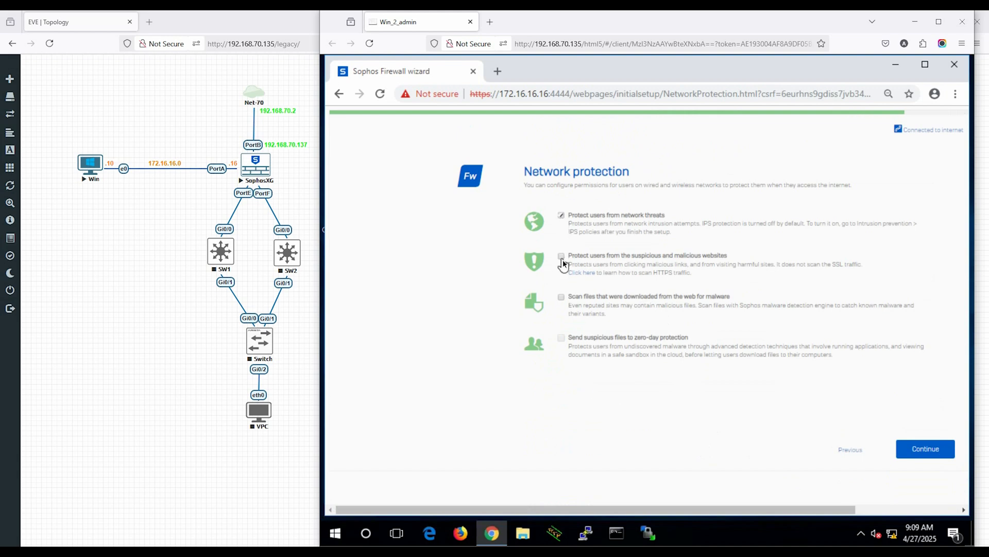
click(561, 255)
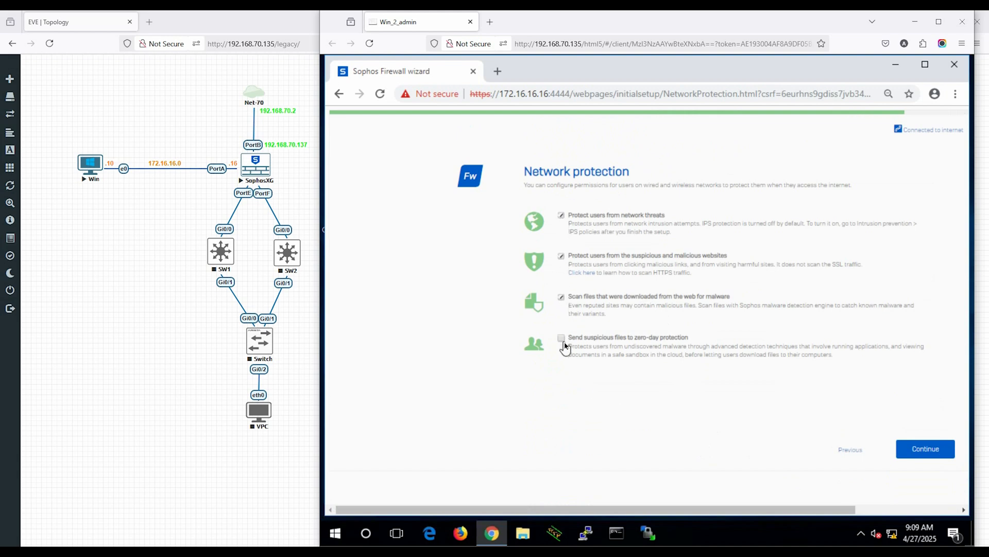
click(925, 449)
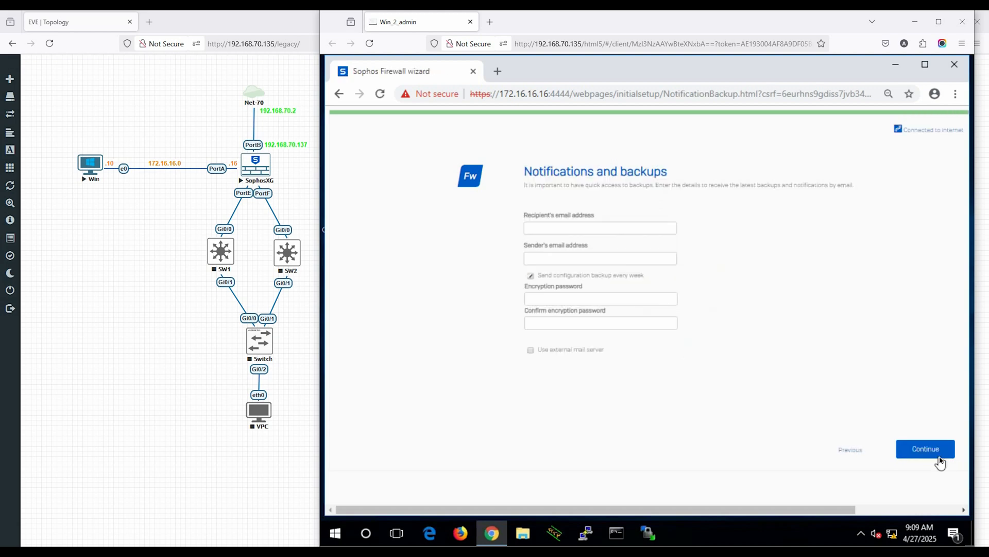
Begin filling in recipient and sender emails and the backup encryption password.
click(599, 228)
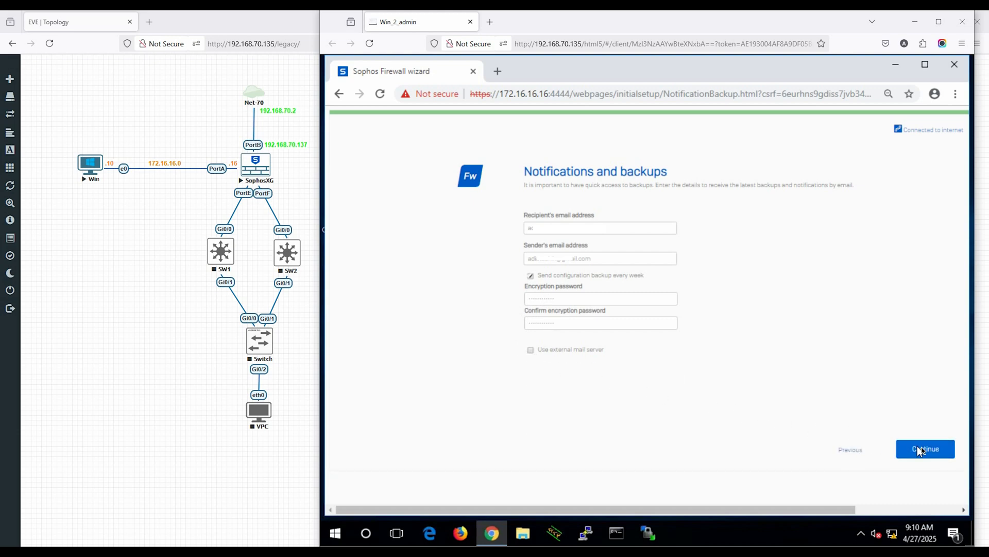
Review the configuration summary and finish, letting the firewall reboot to its login page.
click(924, 449)
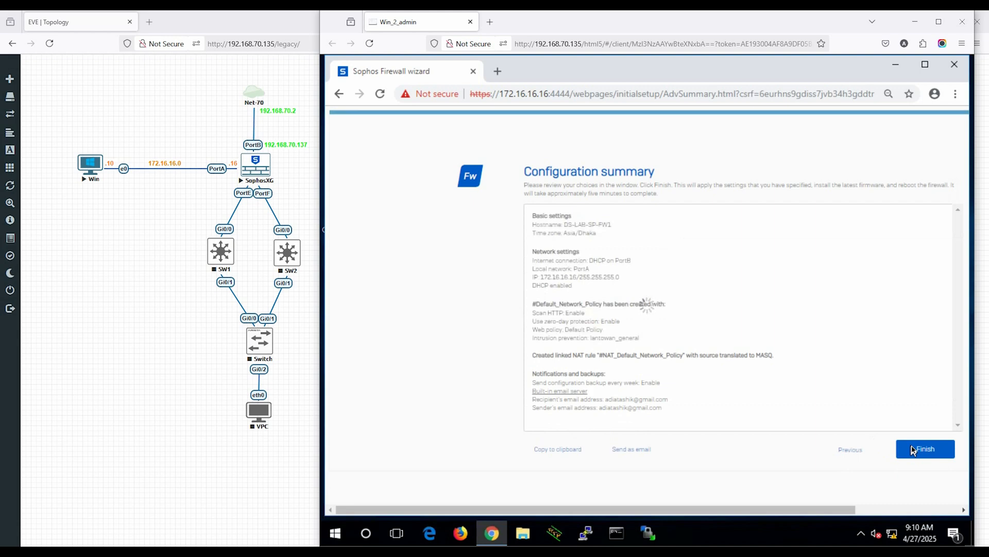
click(925, 449)
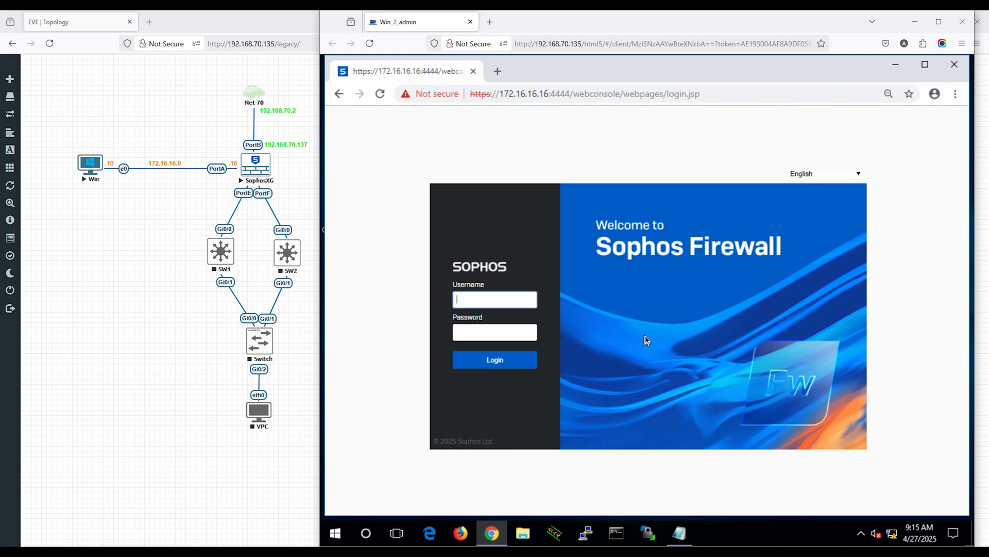
Log in to the web console with username admin and its password.
text(adm)
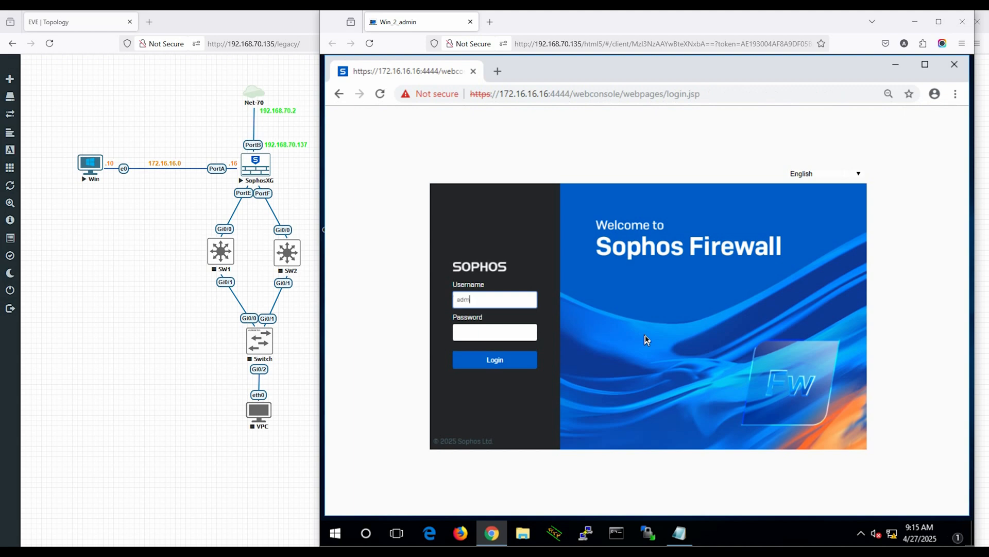
click(494, 331)
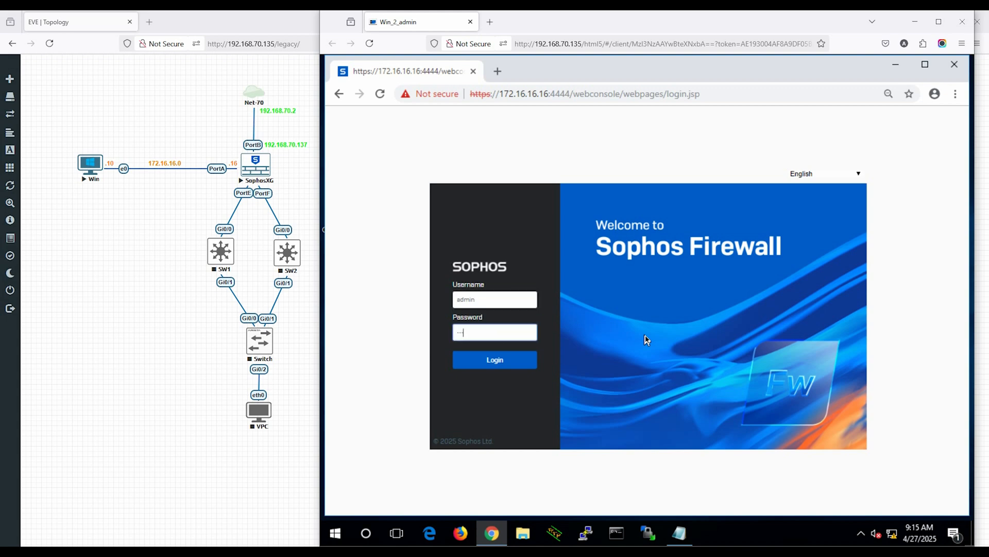
text(•)
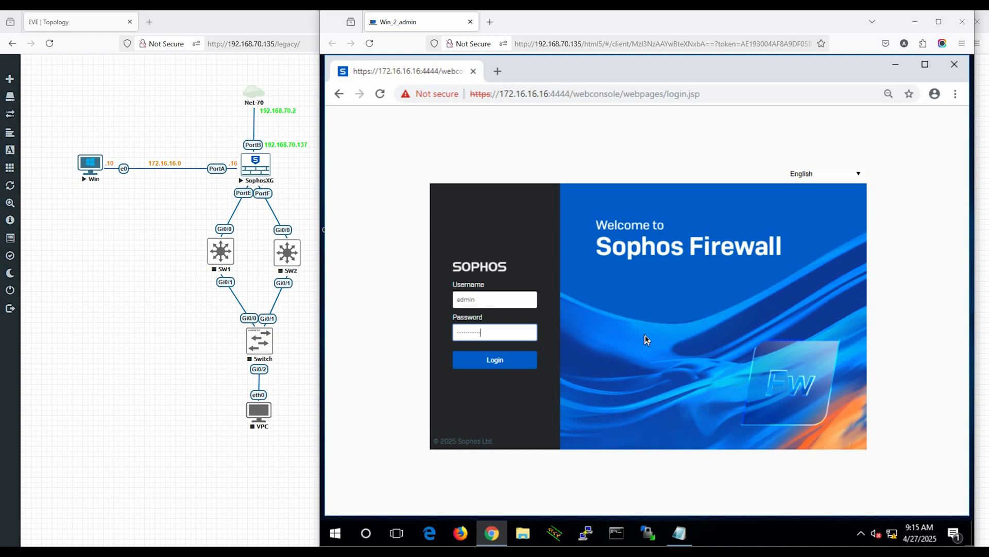
click(495, 359)
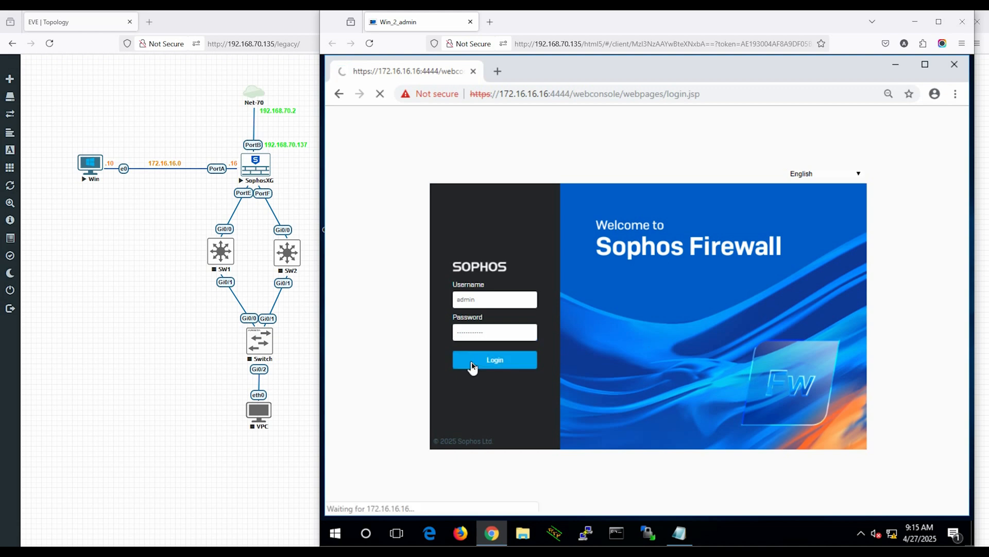
click(495, 359)
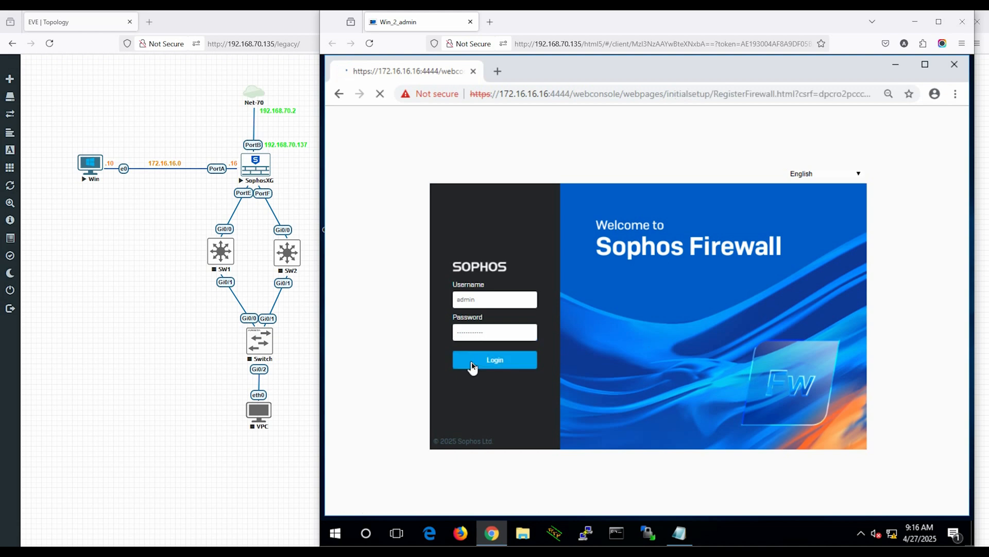
Choose 'start a trial', tick 'I do not want to register now', and continue.
click(495, 360)
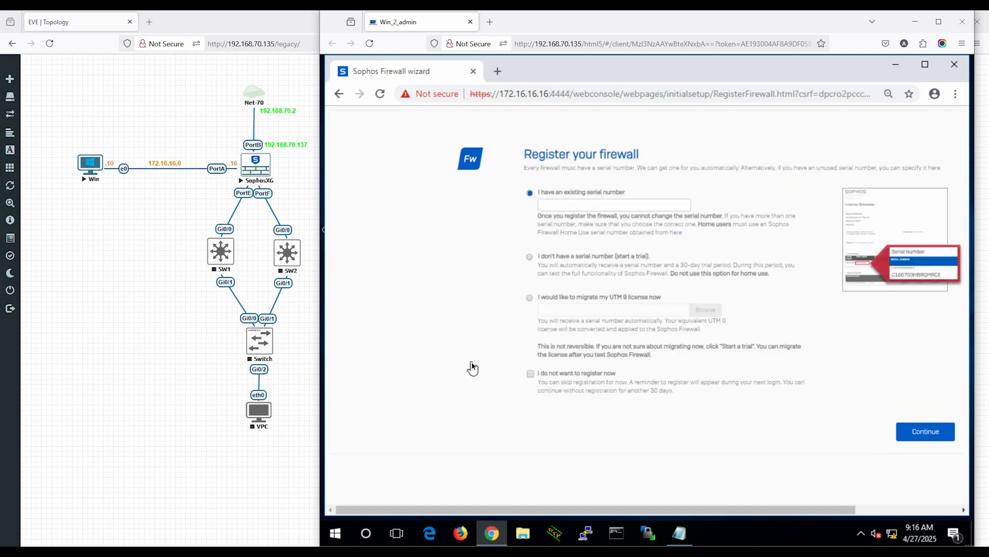
mouse_move(457, 430)
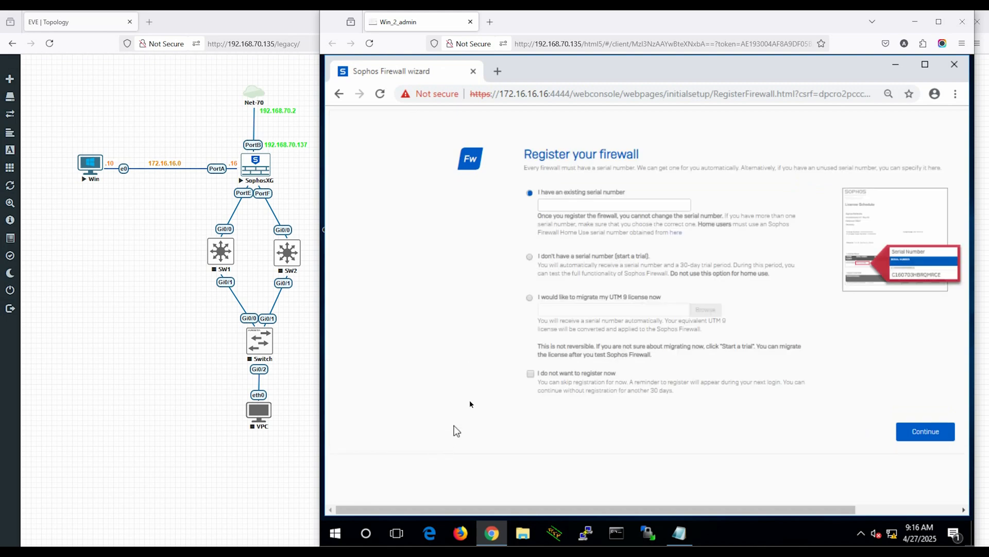
click(529, 256)
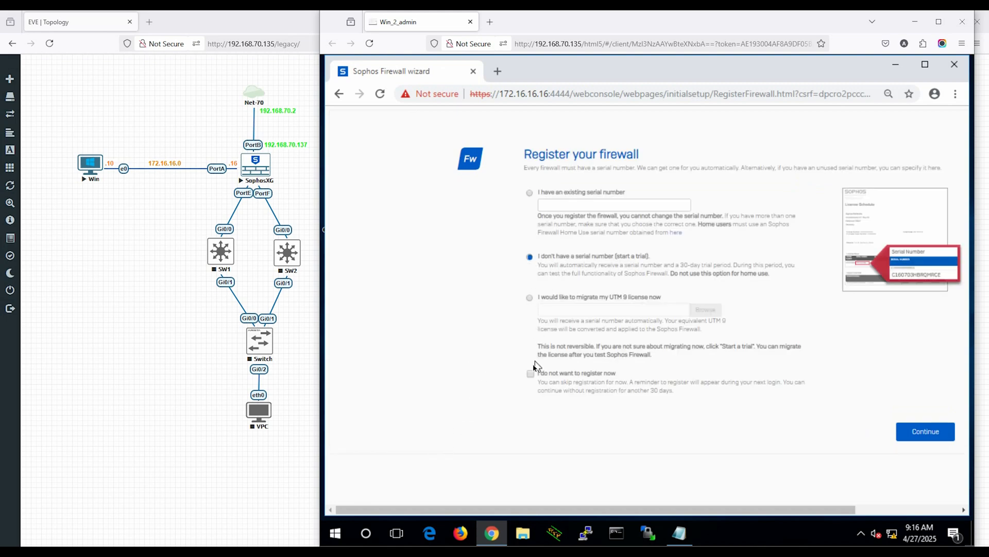
mouse_move(551, 380)
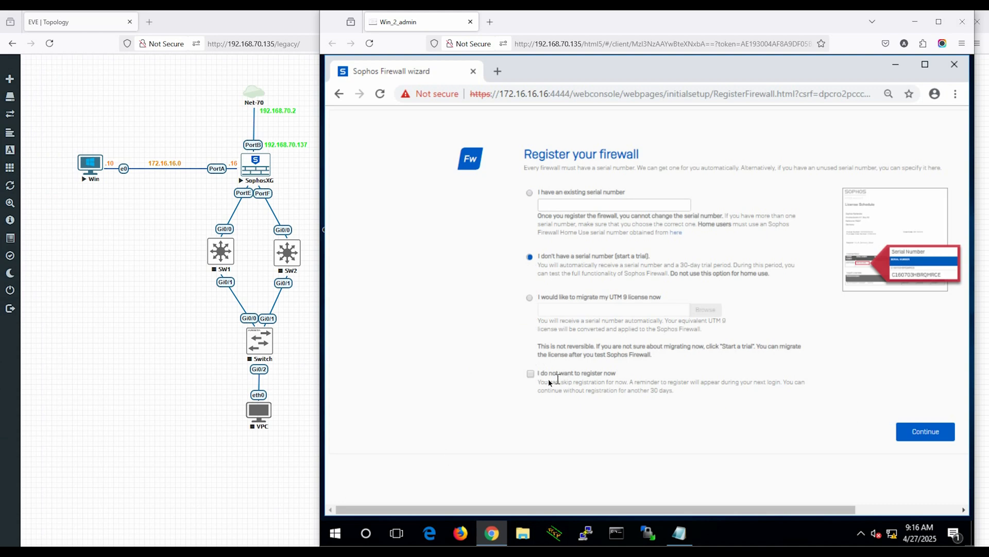
click(531, 373)
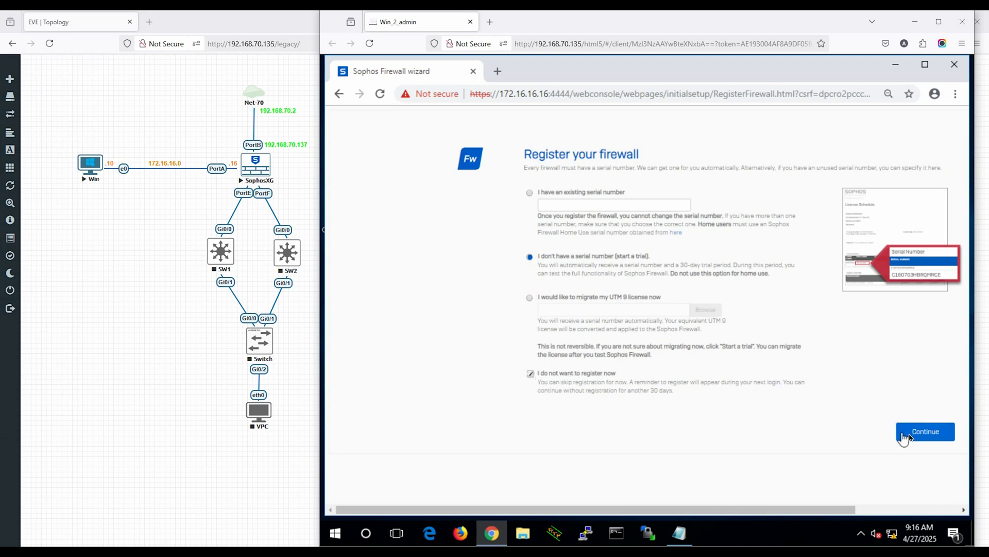
click(925, 430)
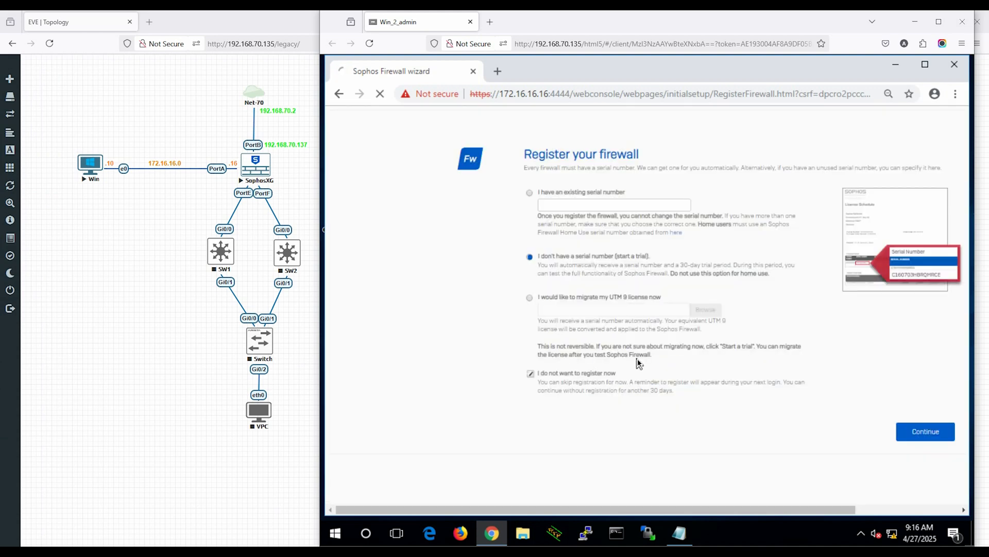
click(925, 430)
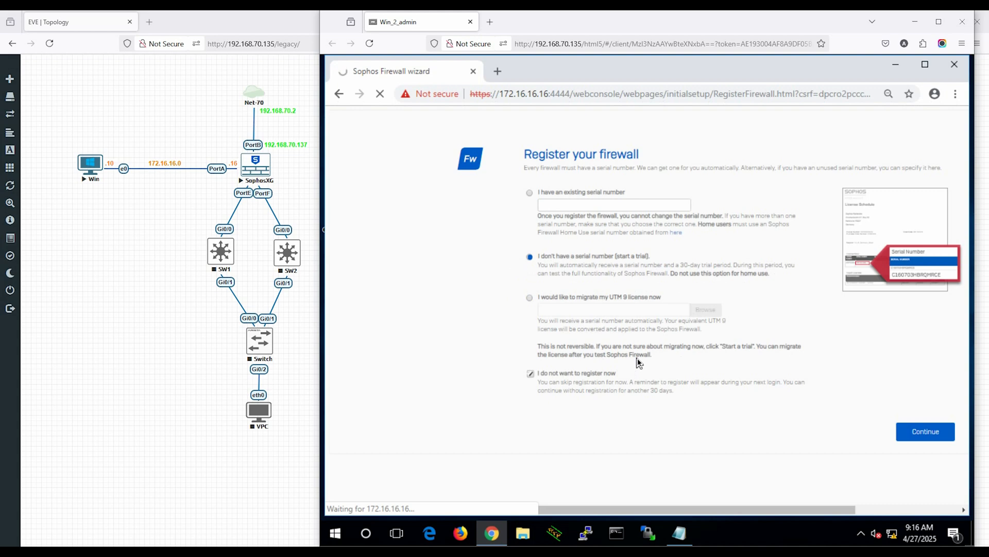
click(925, 430)
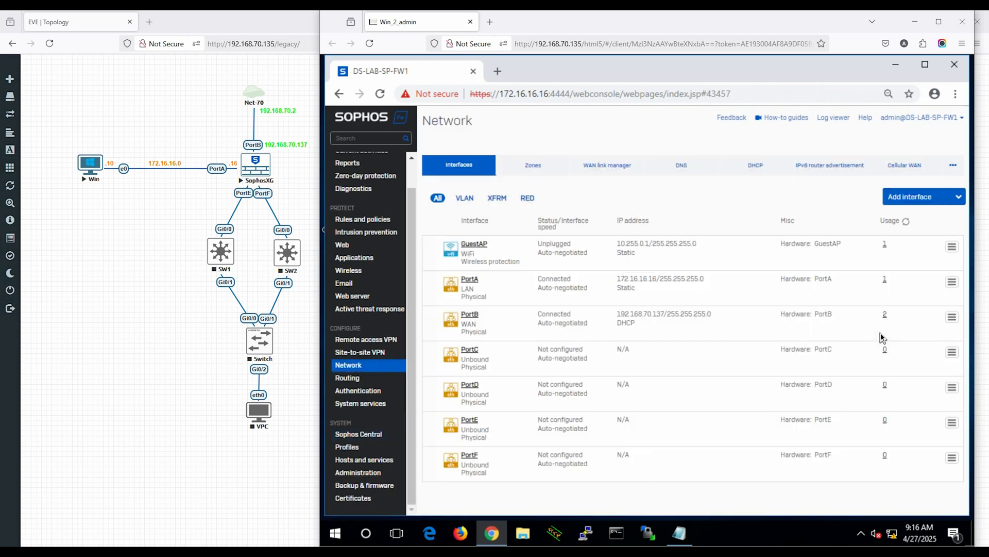
mouse_move(642, 282)
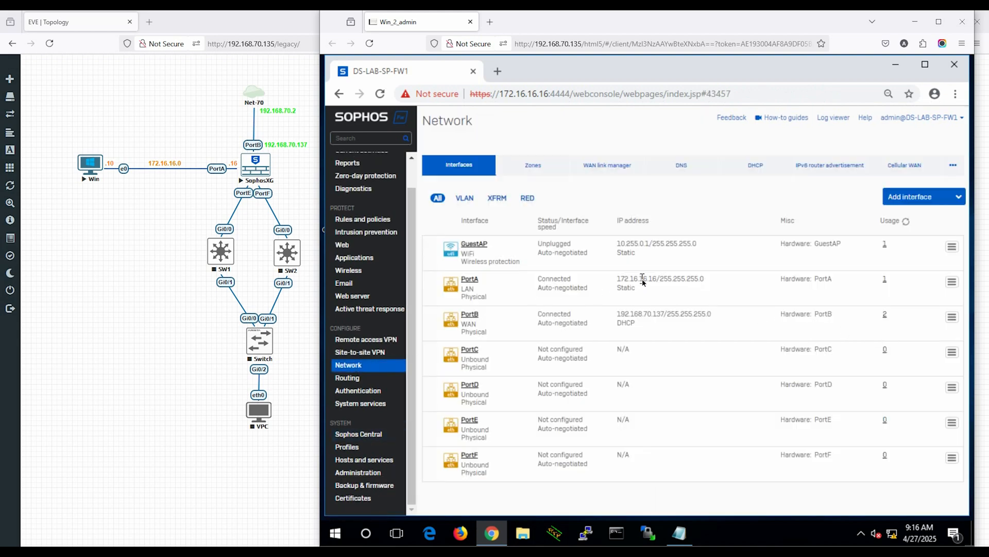
Select the PortB WAN IP address, then open the Administration licensing page.
double_click(653, 314)
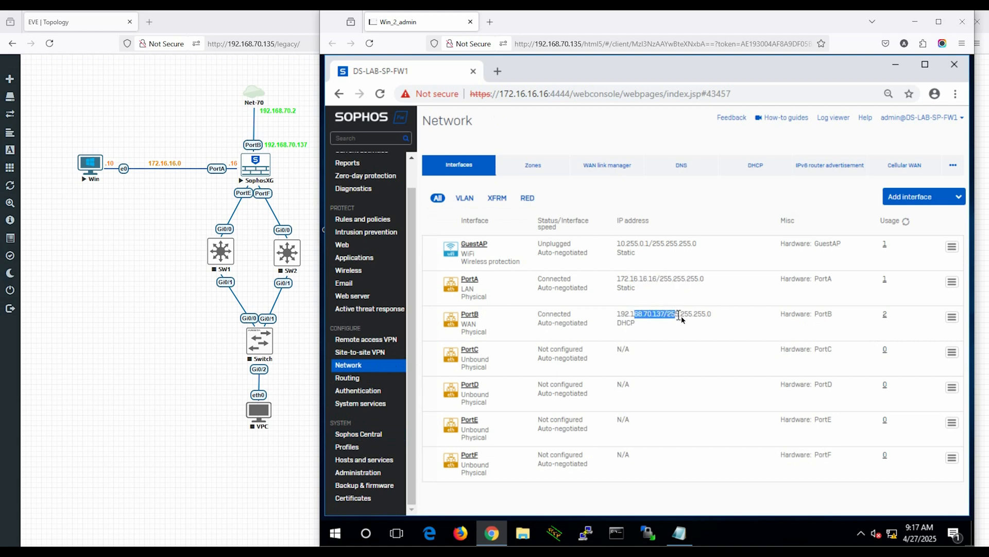
mouse_move(357, 427)
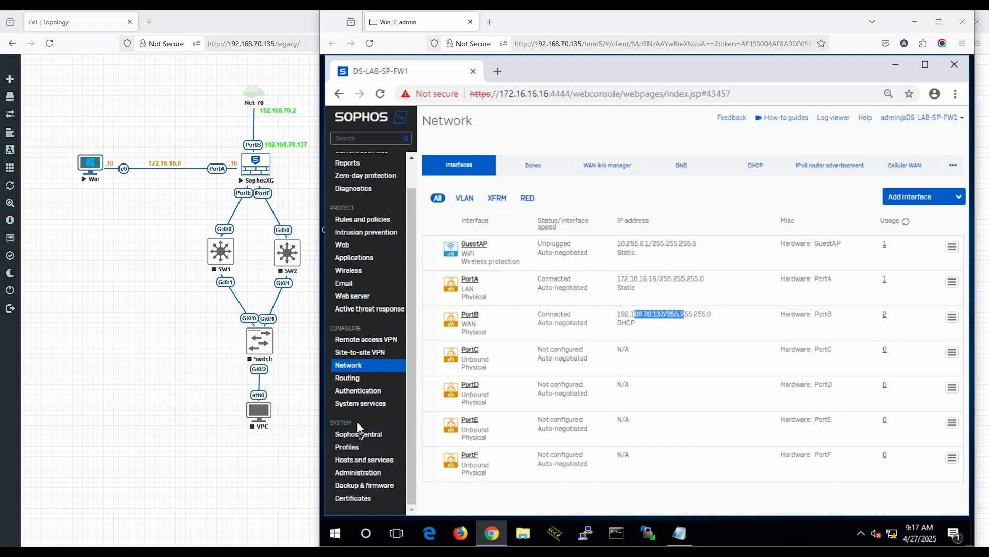
mouse_move(364, 485)
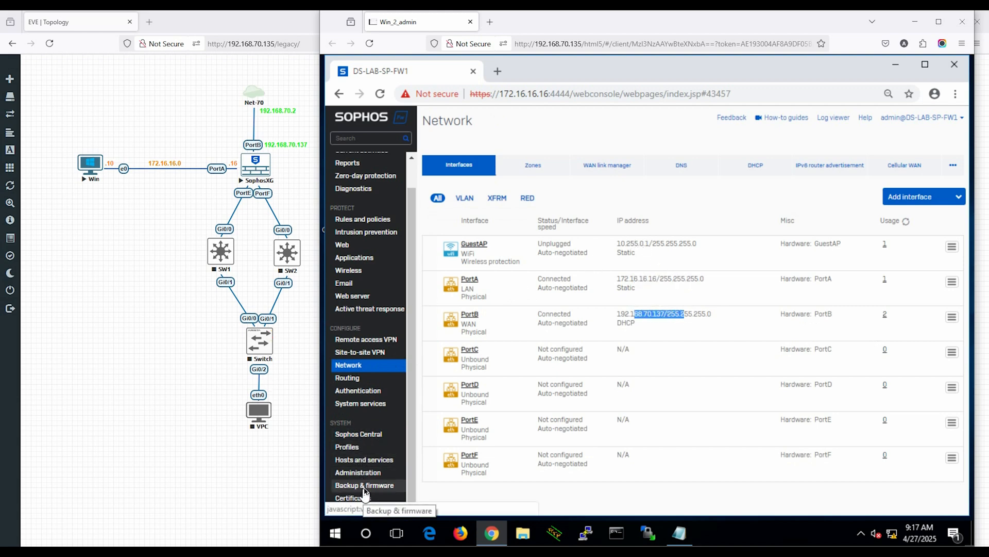
click(358, 472)
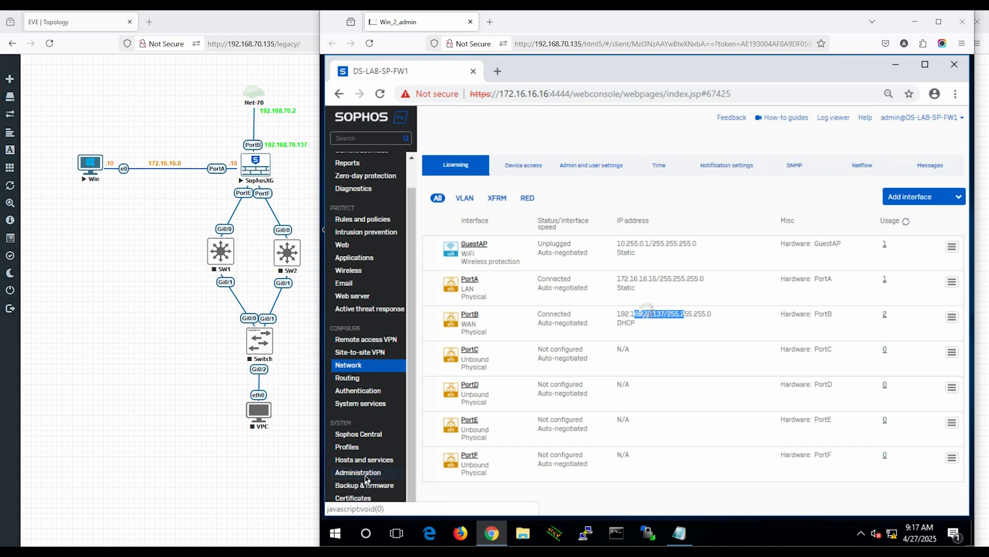
click(358, 472)
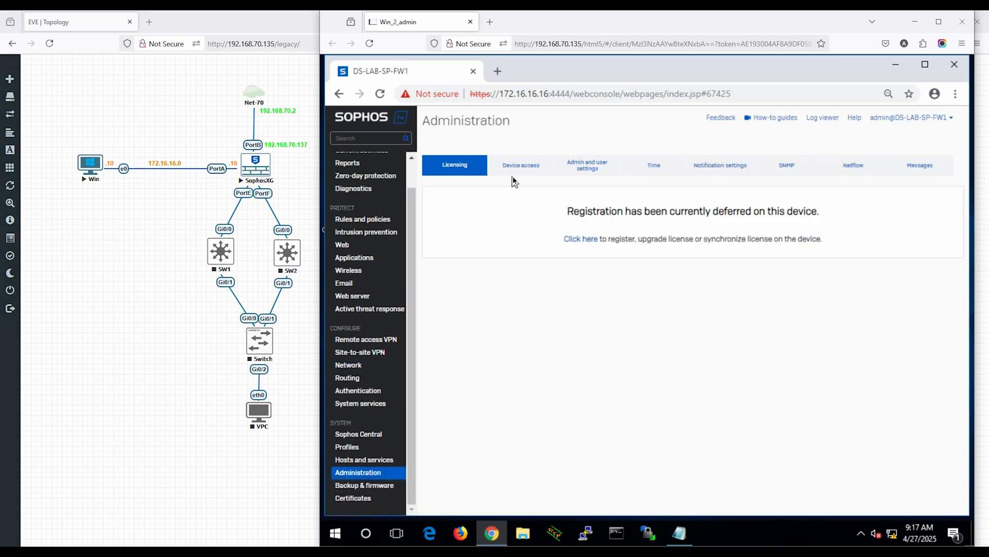
Enable SSH for the WAN zone under Device access, apply, and go to Control center.
click(520, 165)
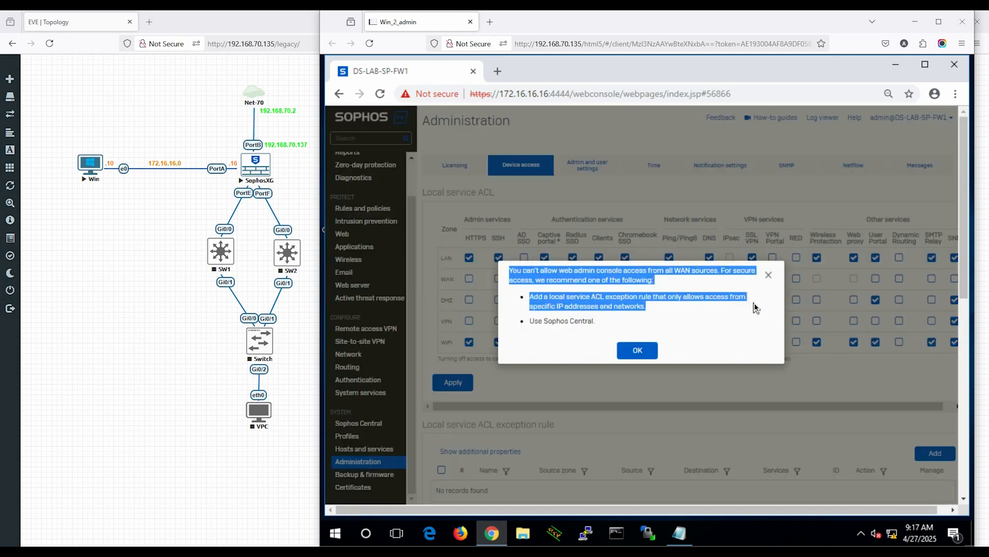
mouse_move(754, 330)
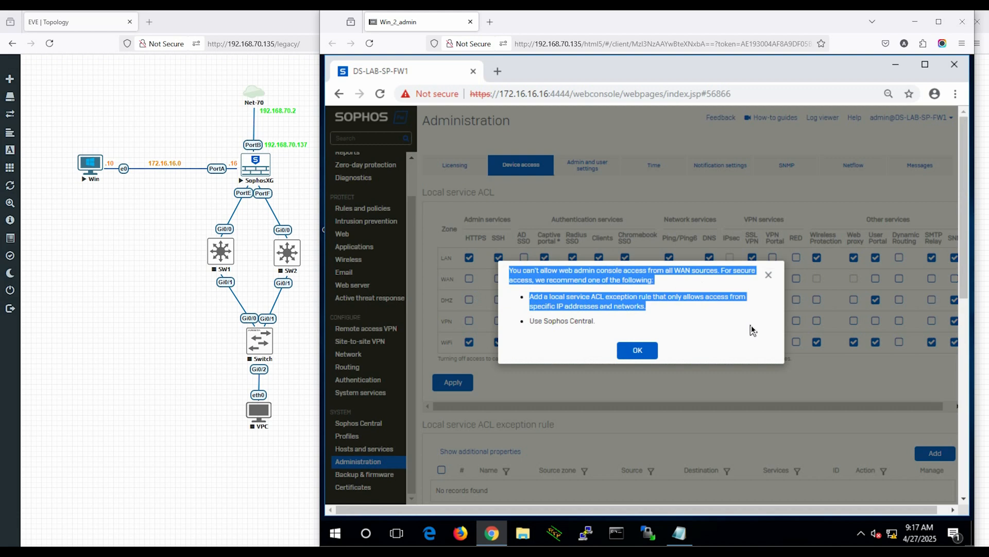
mouse_move(732, 327)
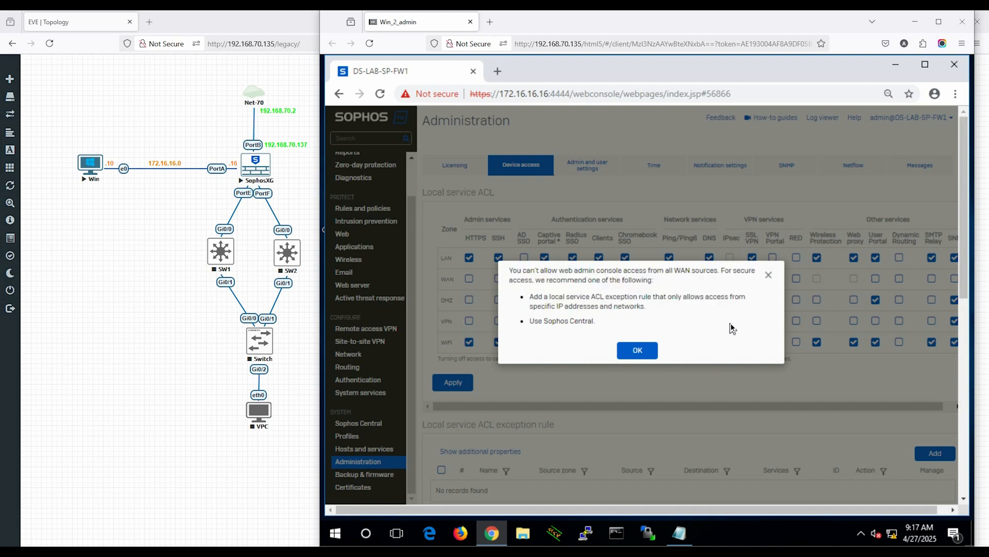
mouse_move(768, 274)
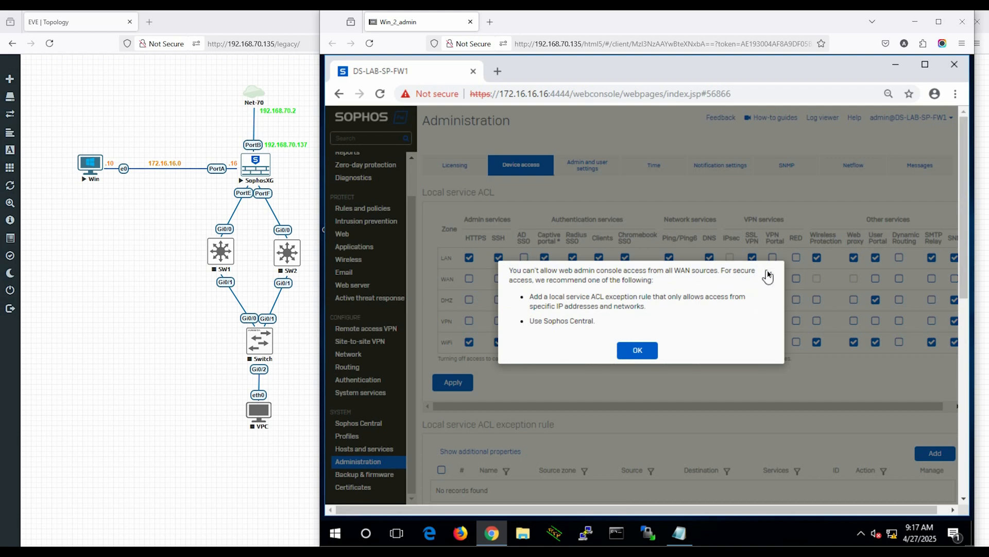
click(637, 351)
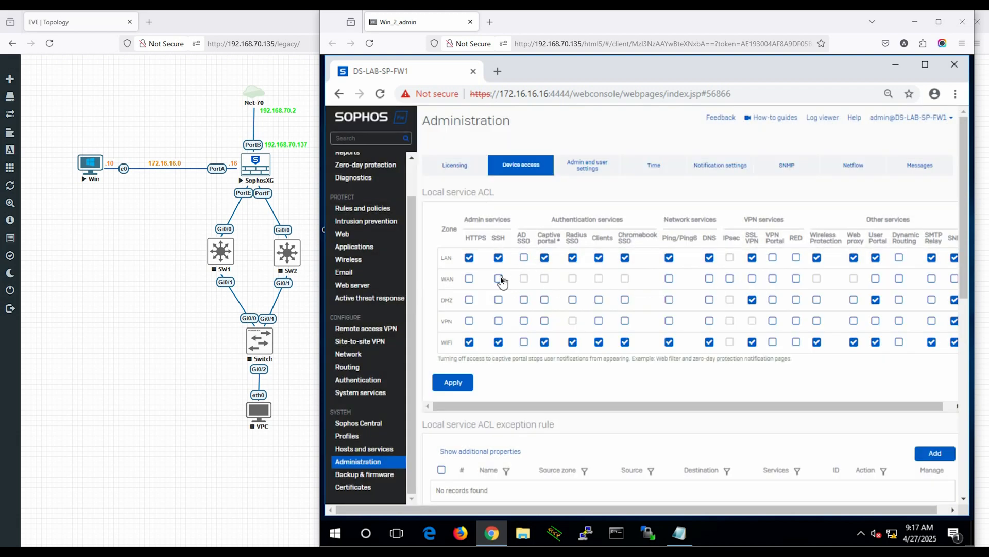
click(469, 278)
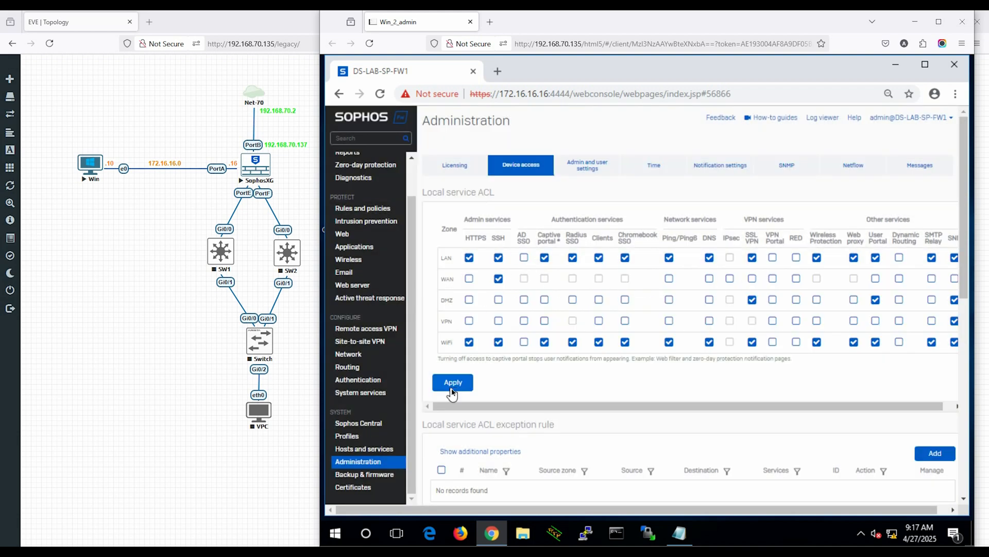
click(452, 382)
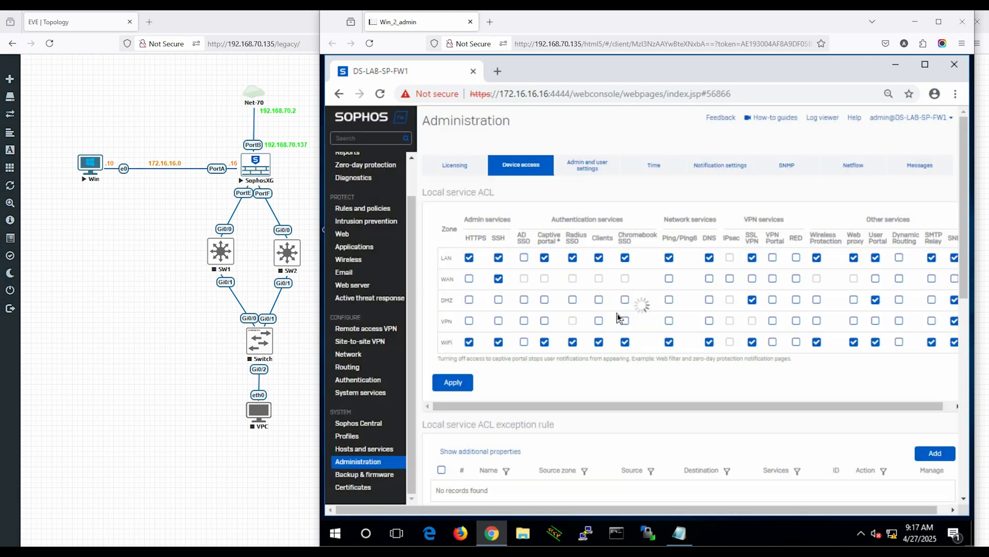
click(357, 165)
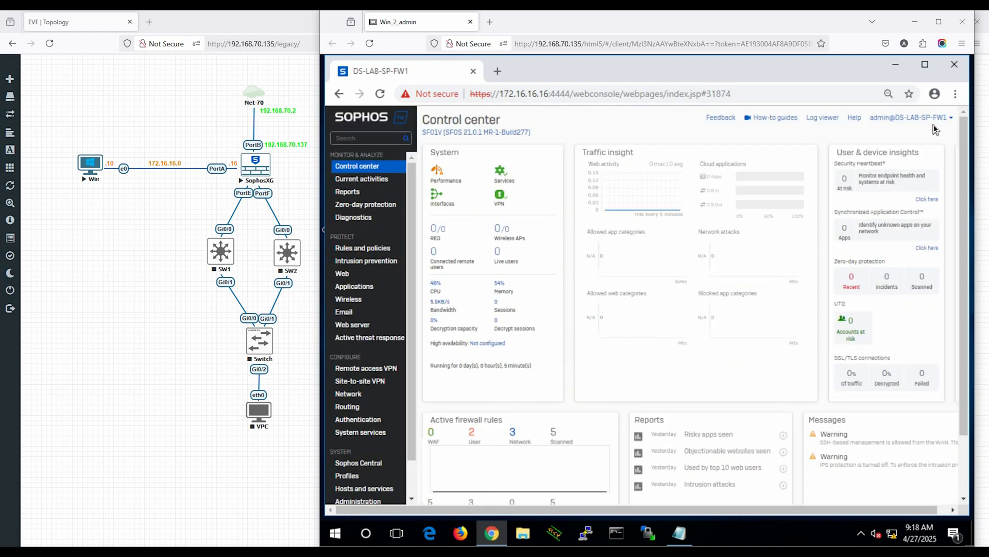
Shut down the firewall from the admin menu with reason 'test' and confirm.
click(910, 118)
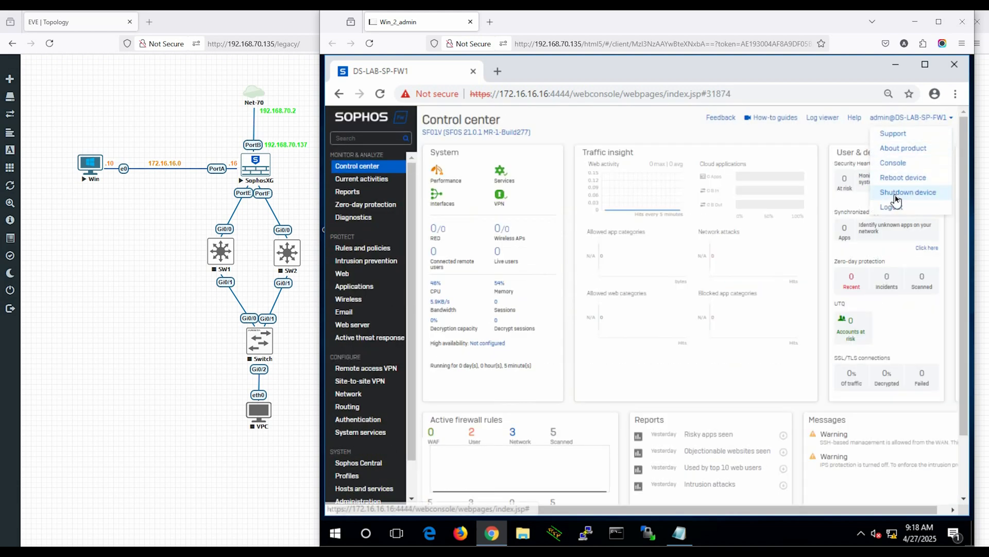
click(908, 192)
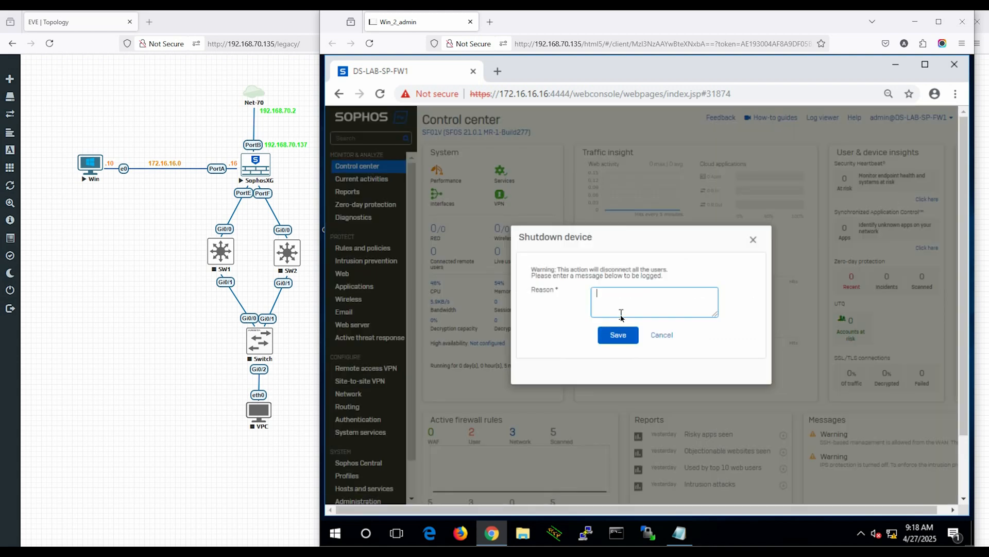
text(te)
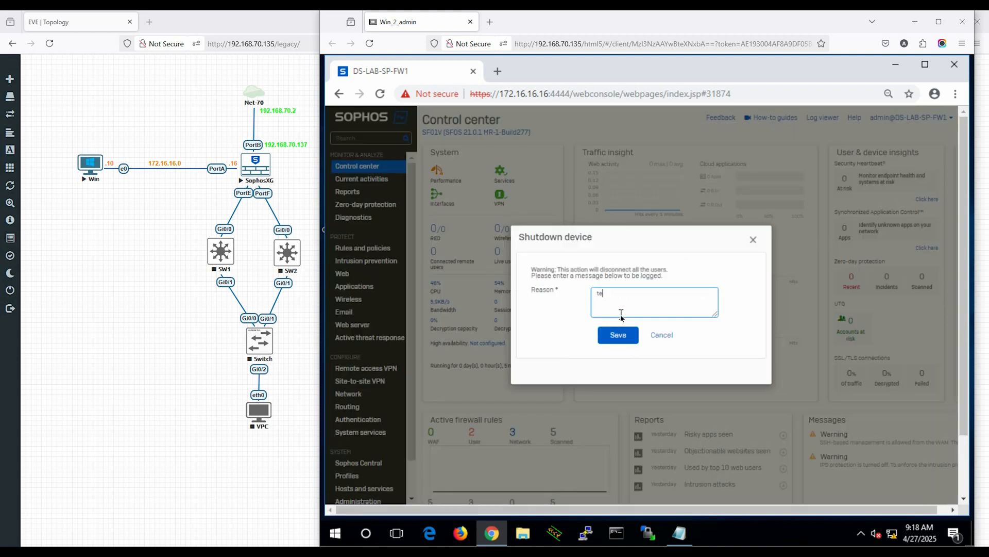
click(617, 334)
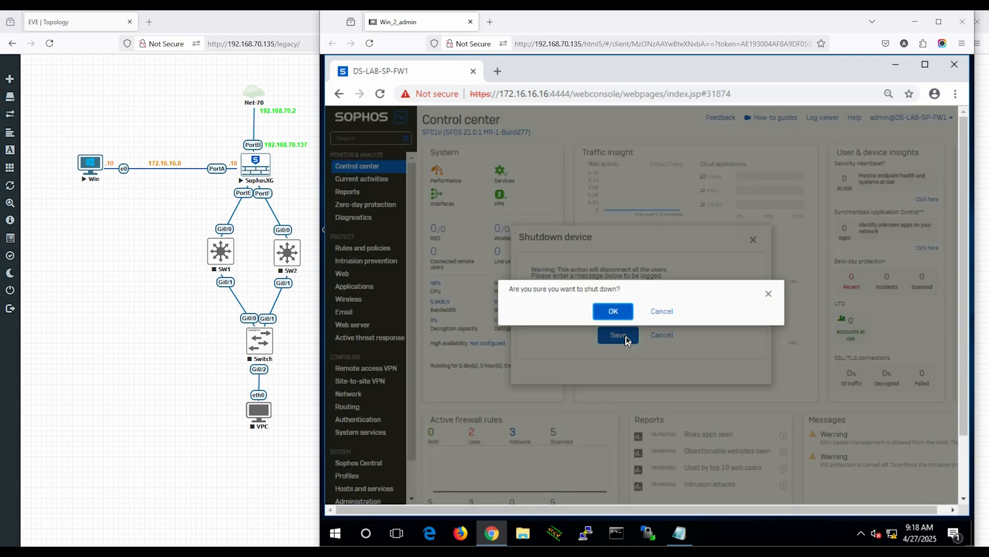
click(612, 311)
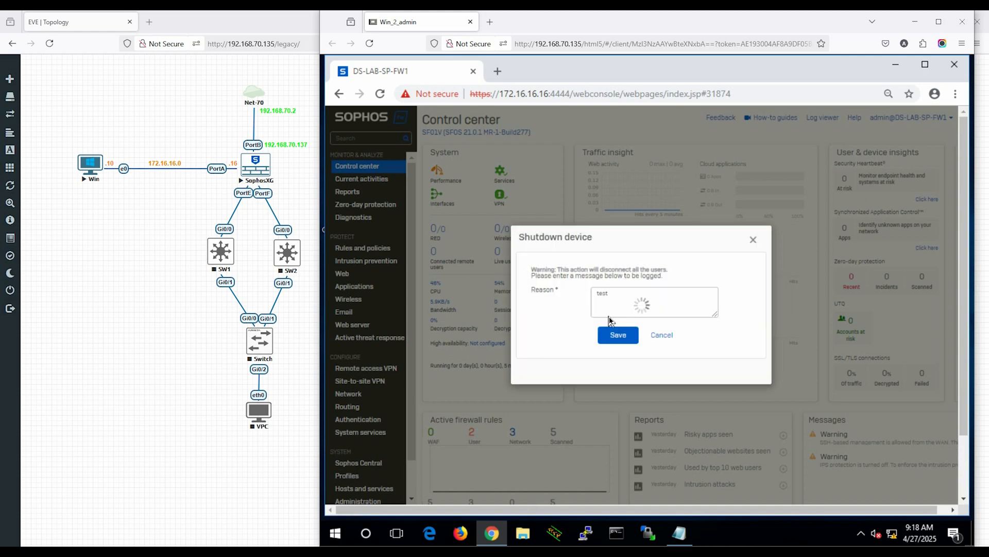